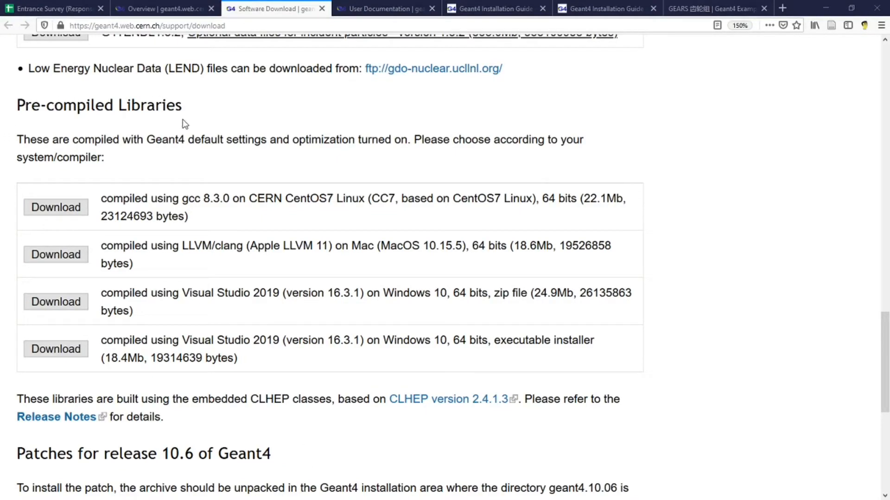
mouse_move(395, 339)
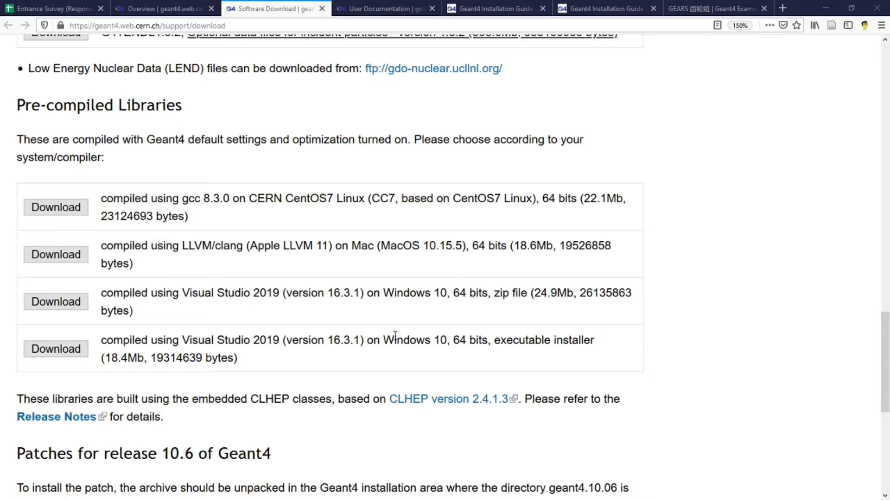
Reopen the Geant4 Software Download page from the Overview and scroll to Pre-compiled Libraries
left_click(158, 8)
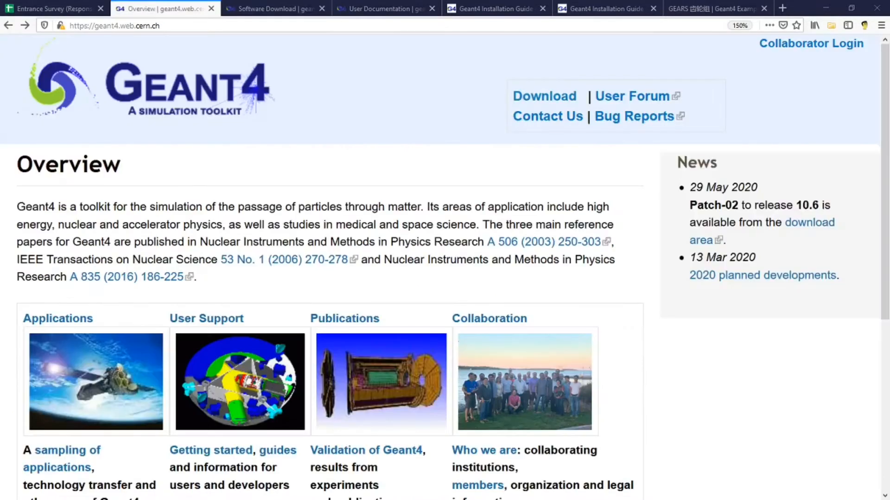
mouse_move(139, 51)
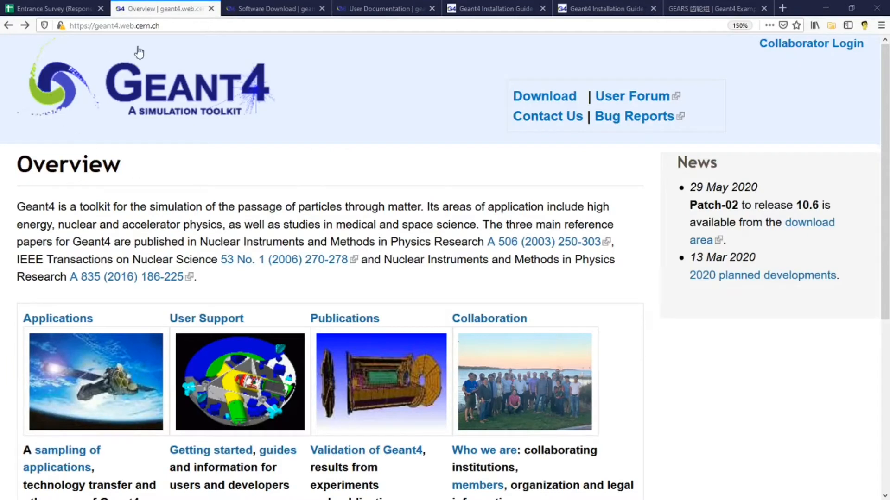
mouse_move(555, 104)
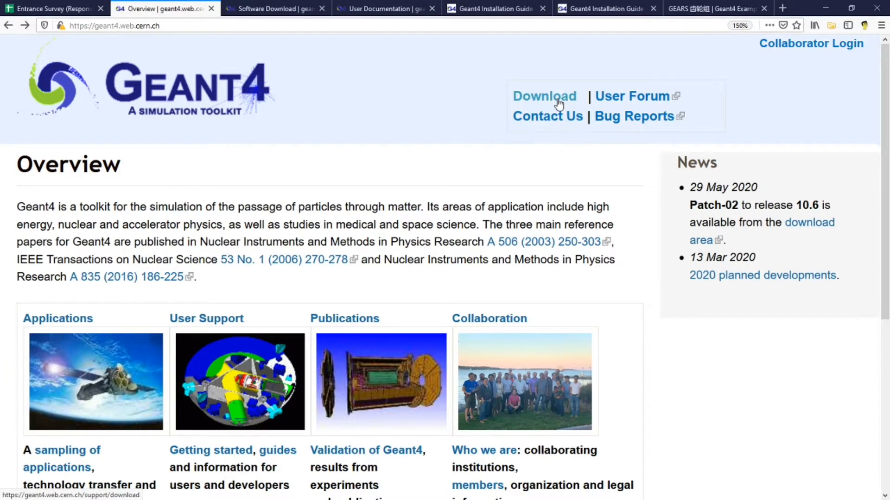
left_click(545, 95)
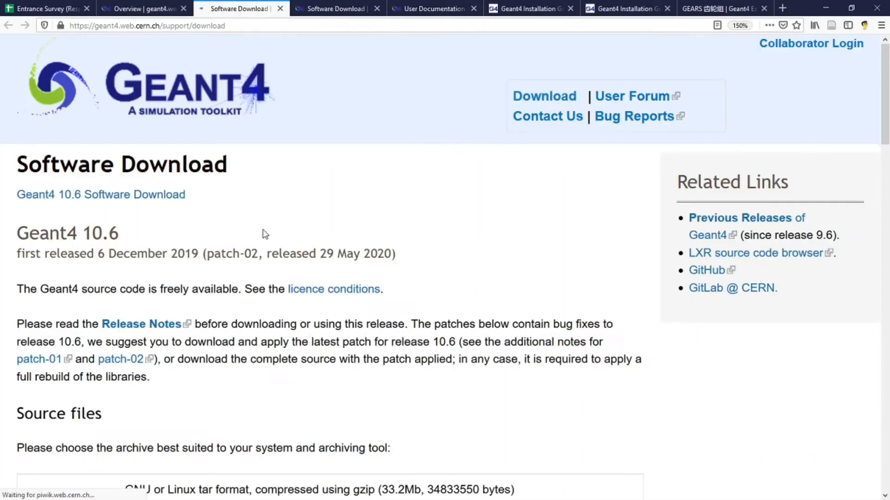
scroll("down", 3)
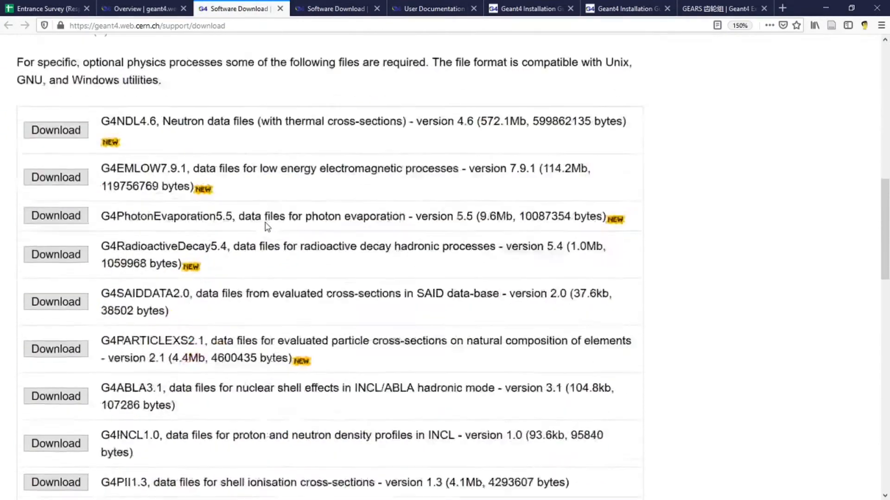
scroll("down", 3)
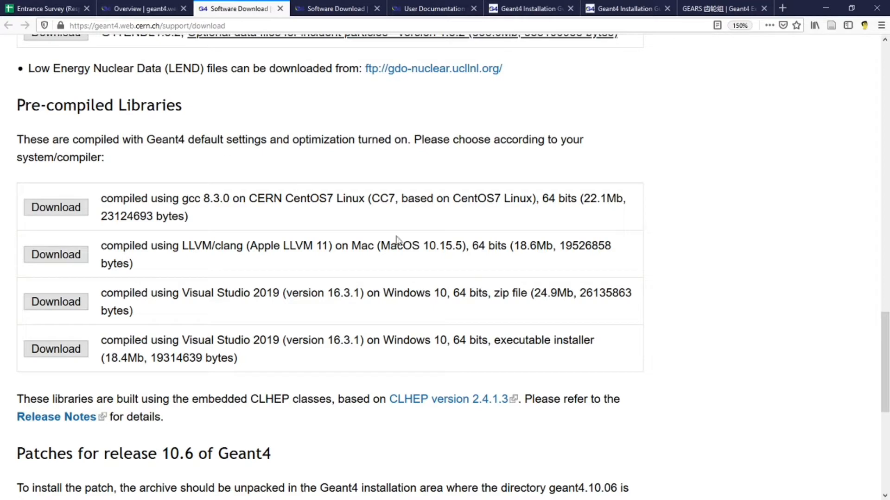
mouse_move(435, 369)
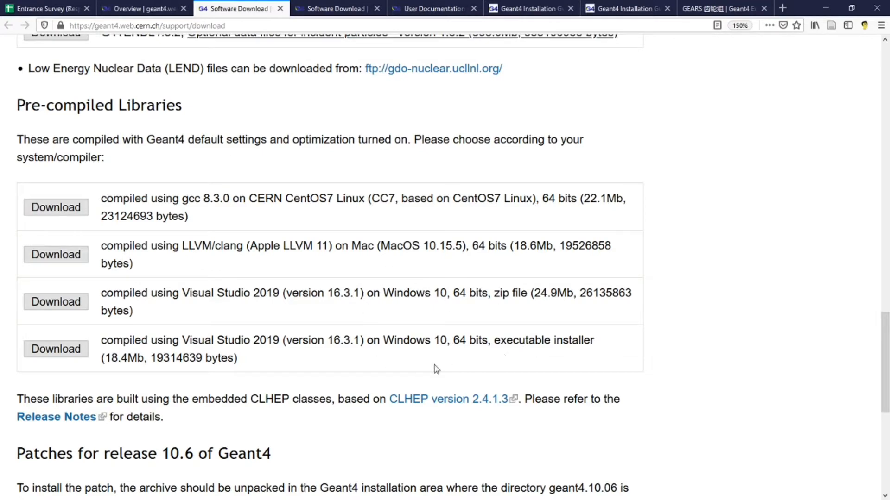
mouse_move(509, 289)
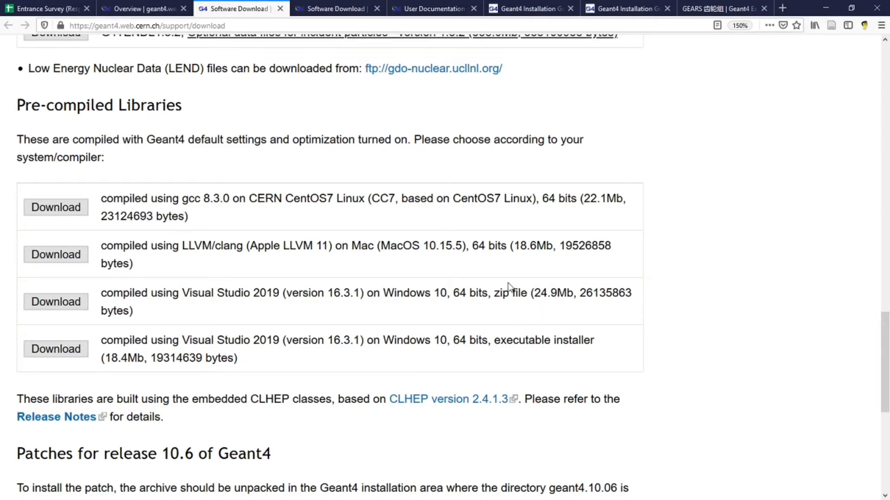
mouse_move(585, 364)
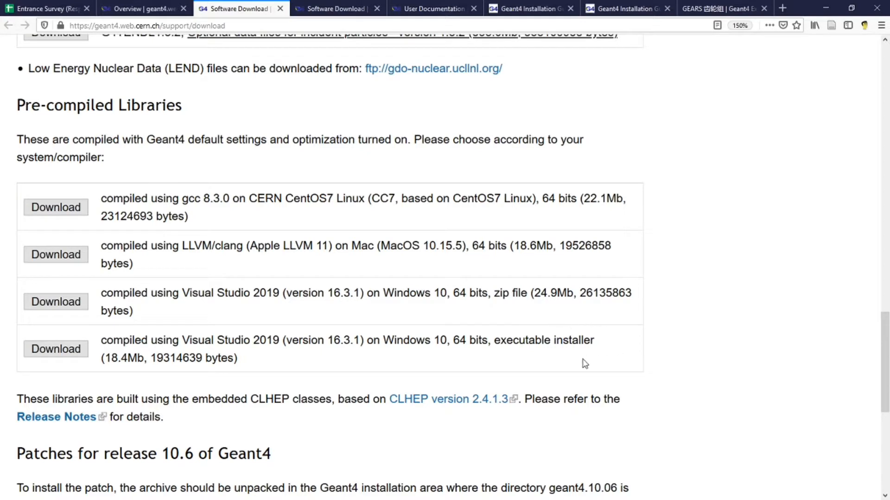
Download the Visual Studio 2019 executable installer WIN32-VC163-10.exe and save it to the Desktop
left_click(56, 348)
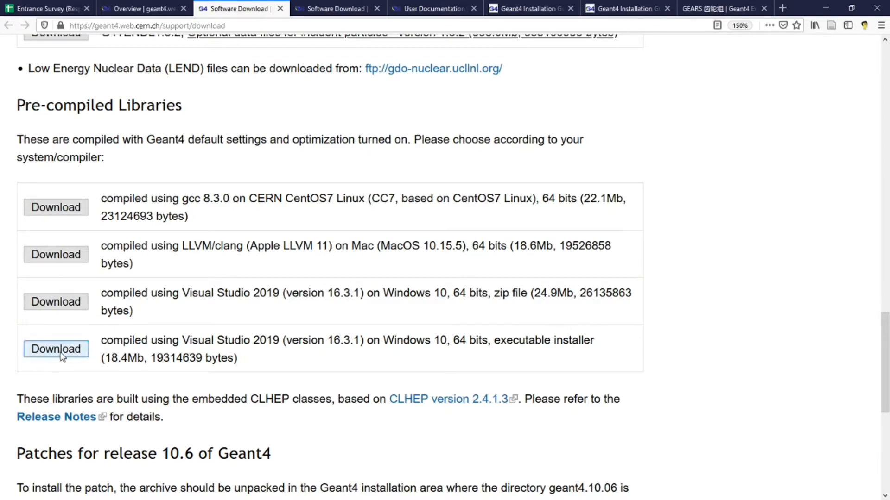
left_click(56, 348)
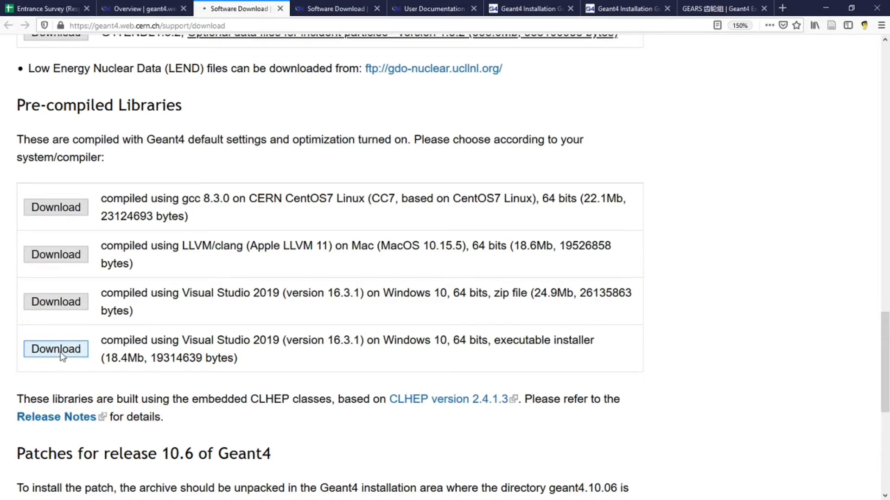
left_click(55, 349)
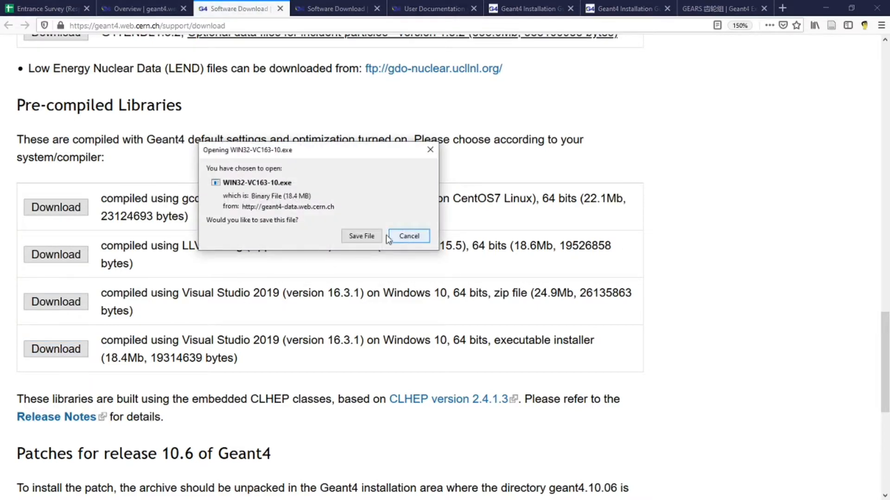
left_click(362, 237)
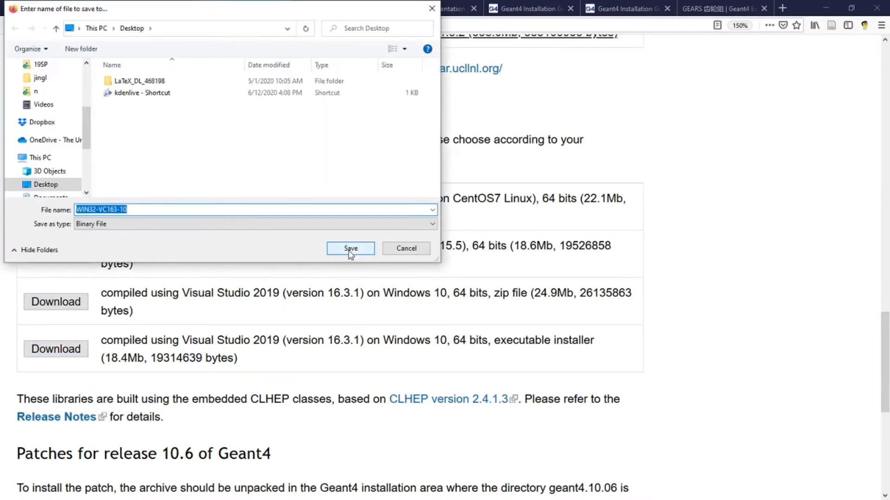
left_click(350, 248)
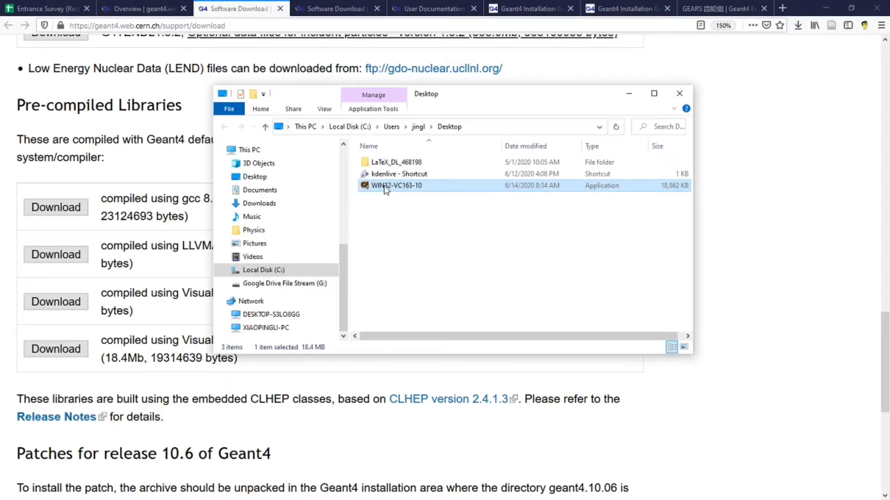
Launch WIN32-VC163-10.exe from the Desktop and run it anyway past the SmartScreen warning
double_click(396, 186)
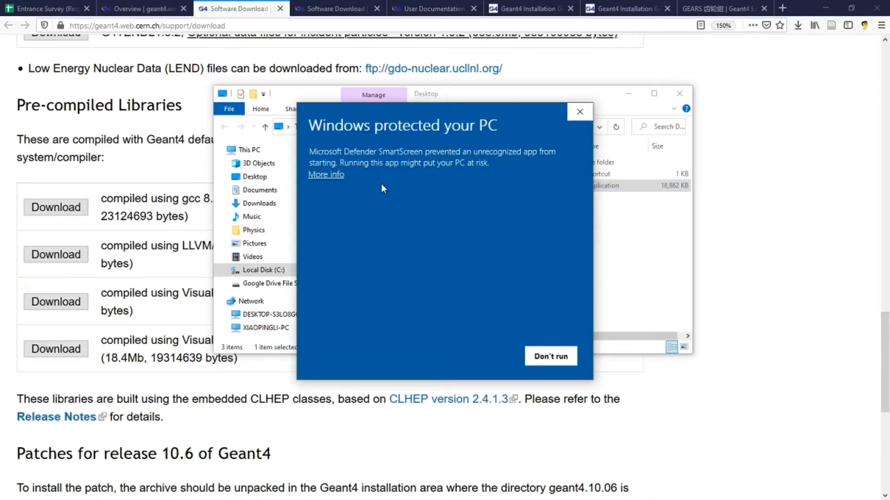
mouse_move(526, 206)
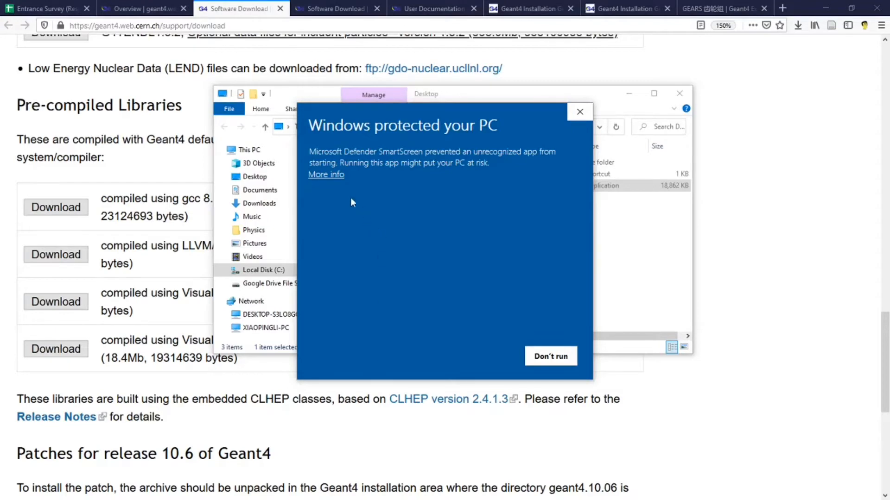
left_click(326, 174)
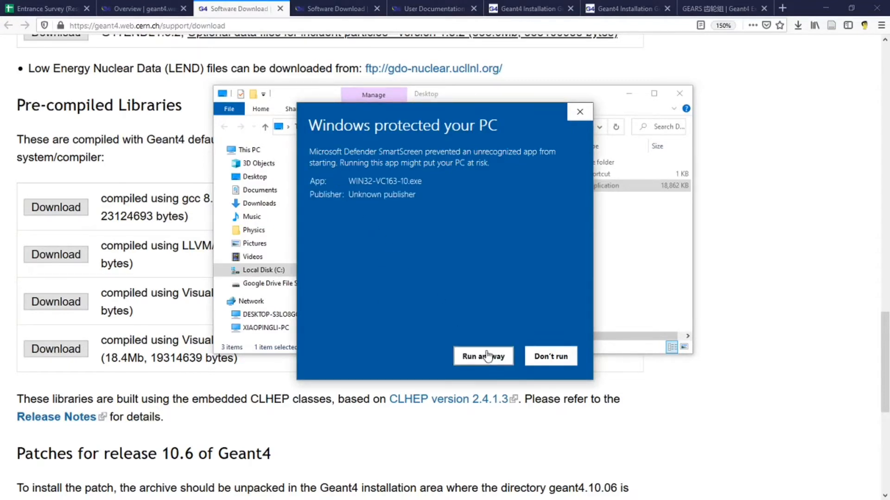
left_click(483, 356)
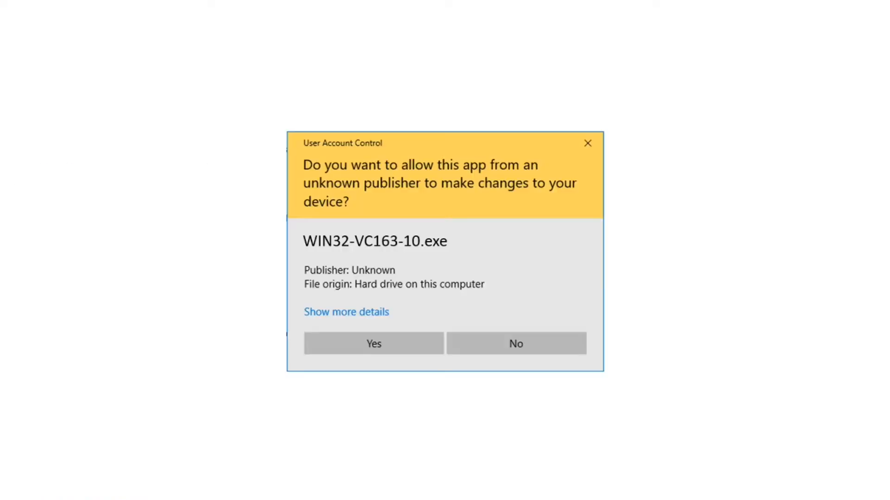
mouse_move(383, 313)
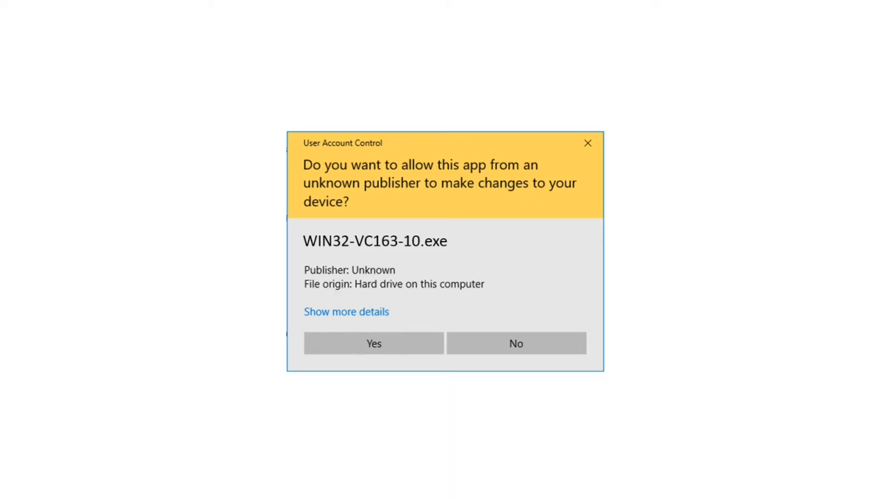
Allow the installer, accept the licence and add Geant4 to the system PATH for all users
left_click(374, 344)
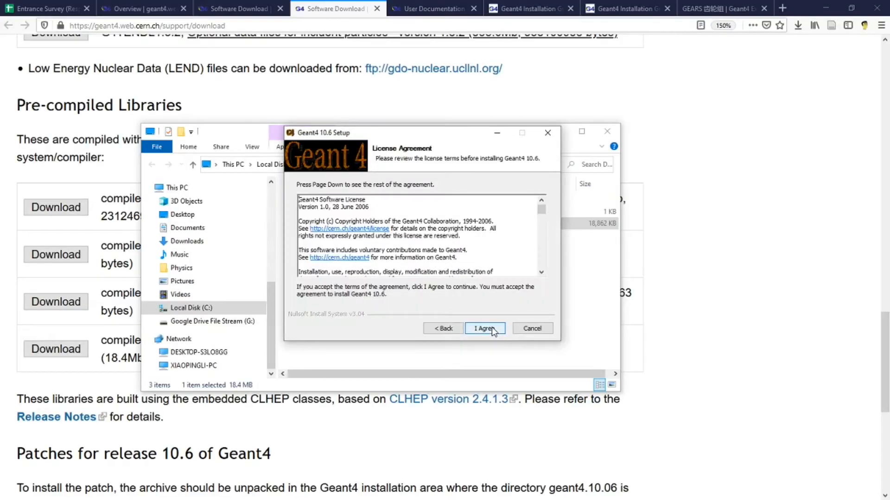
left_click(485, 328)
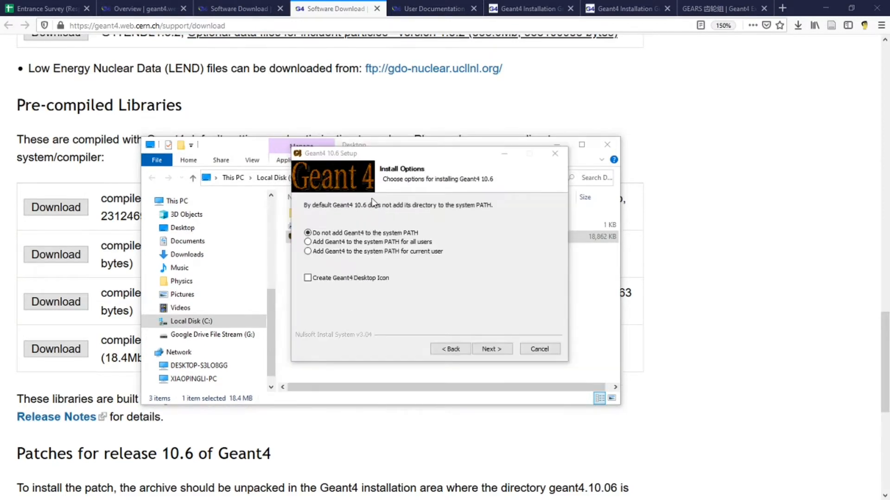
mouse_move(322, 207)
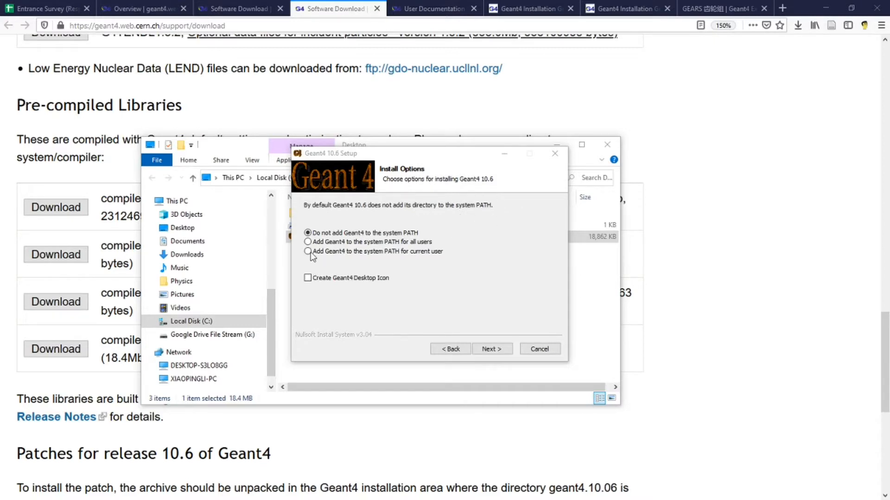
left_click(307, 242)
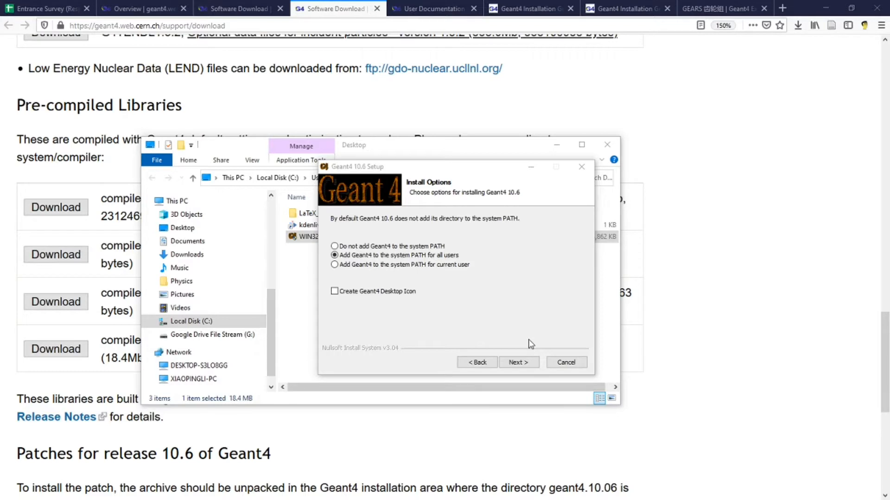
left_click(519, 363)
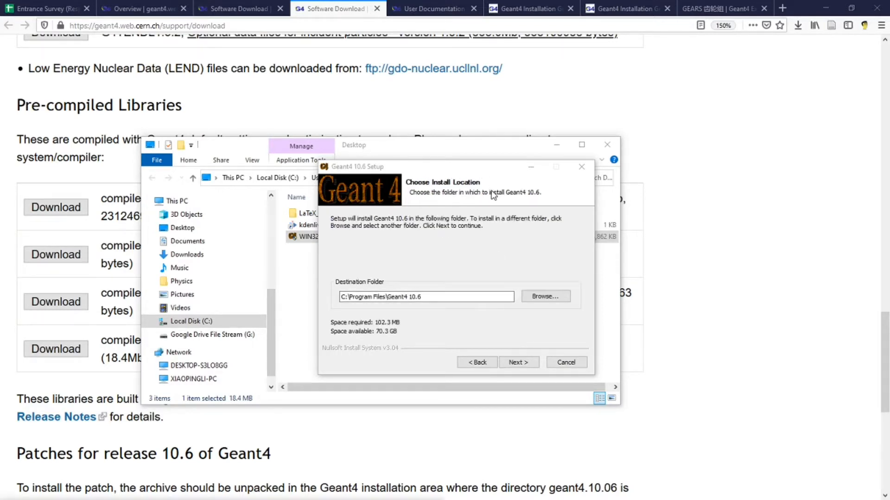
mouse_move(332, 300)
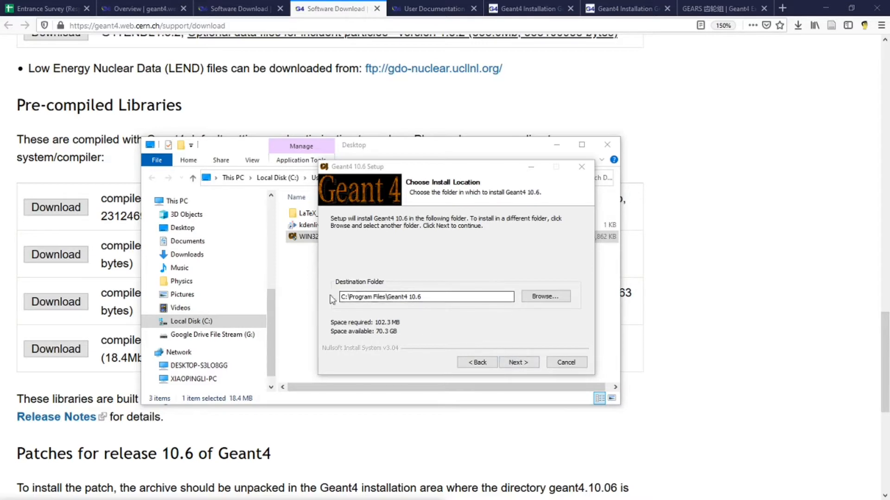
Keep the default location, shortcuts folder and Full Installation, and install Geant4 10.6
left_click(519, 361)
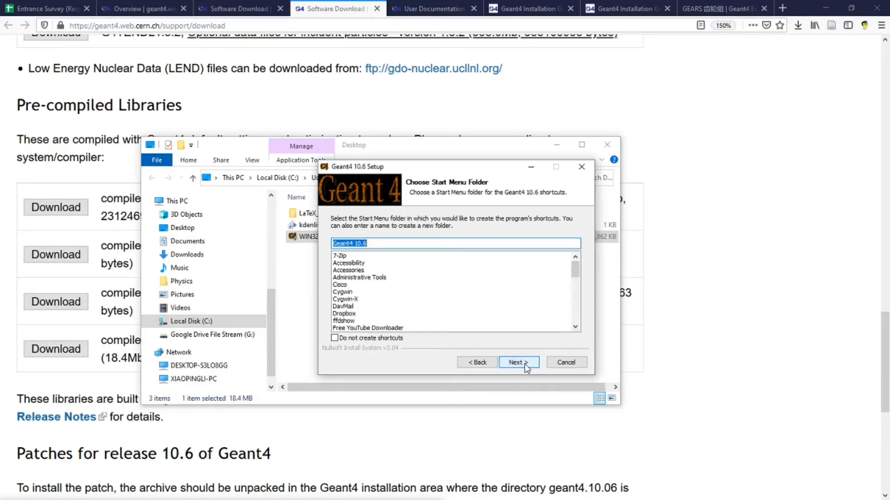
left_click(519, 362)
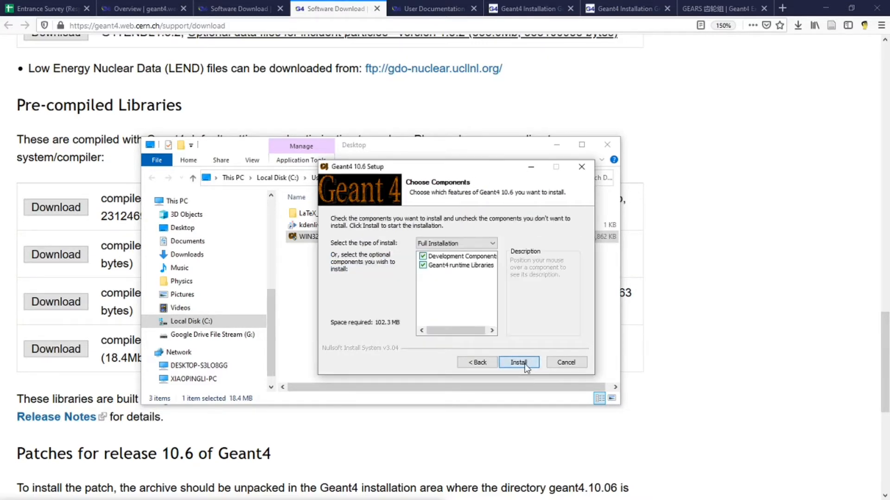
left_click(519, 362)
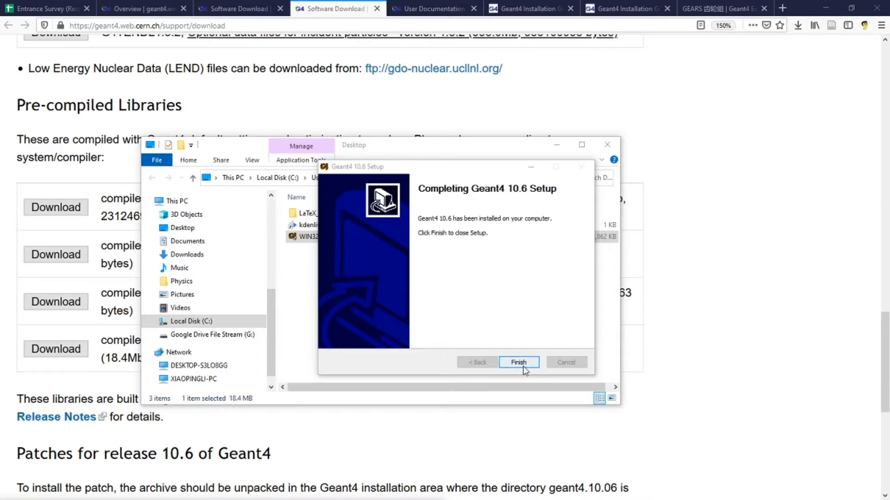
Finish the installer and browse to C:\Program Files\Geant4 10.6 showing bin, include, lib and share
left_click(519, 362)
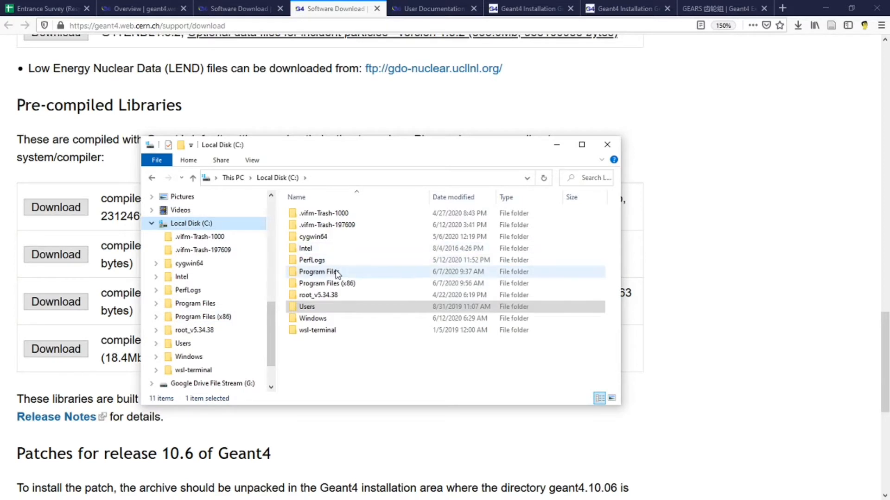
double_click(318, 271)
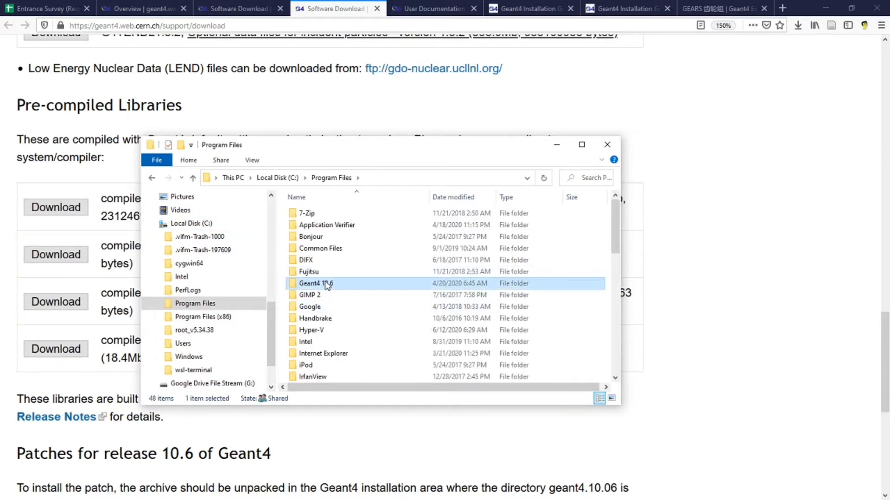
double_click(315, 283)
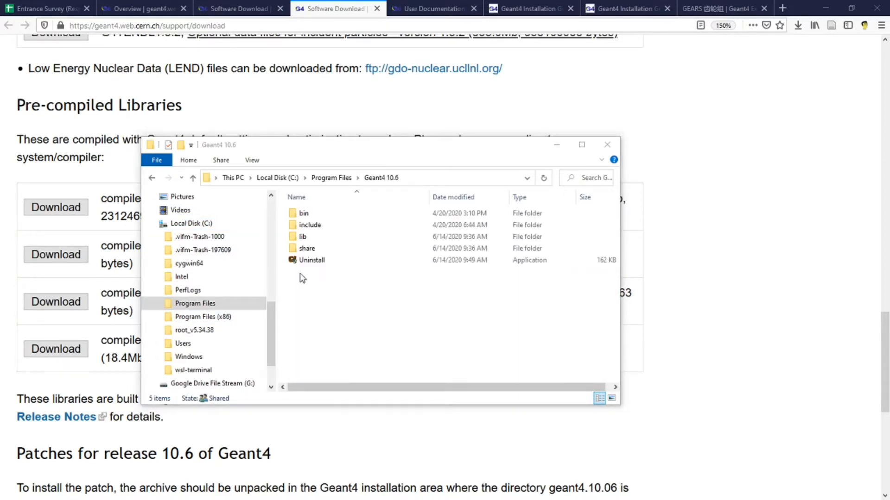
mouse_move(332, 279)
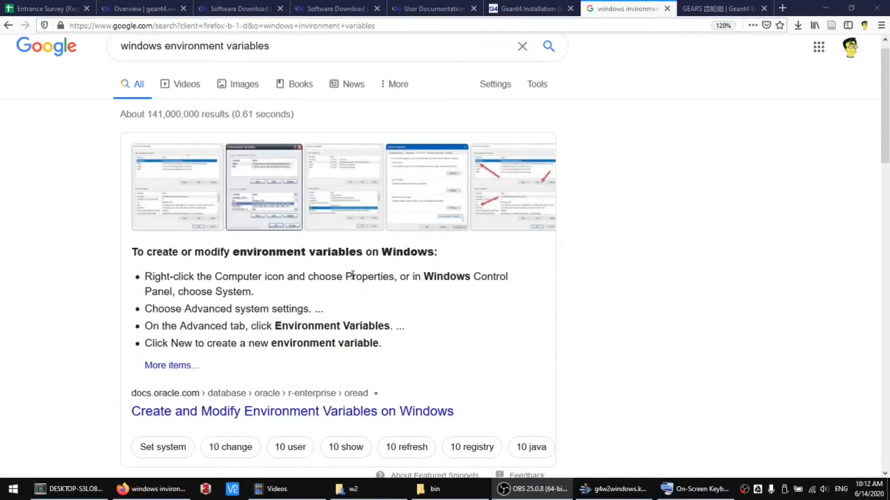
mouse_move(313, 270)
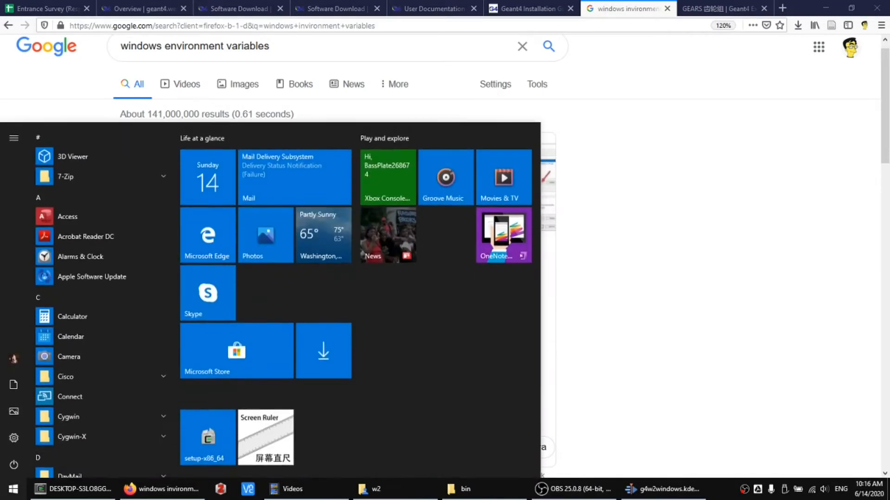
Search the Start menu for 'env' and open the system environment variables setting
type("envi")
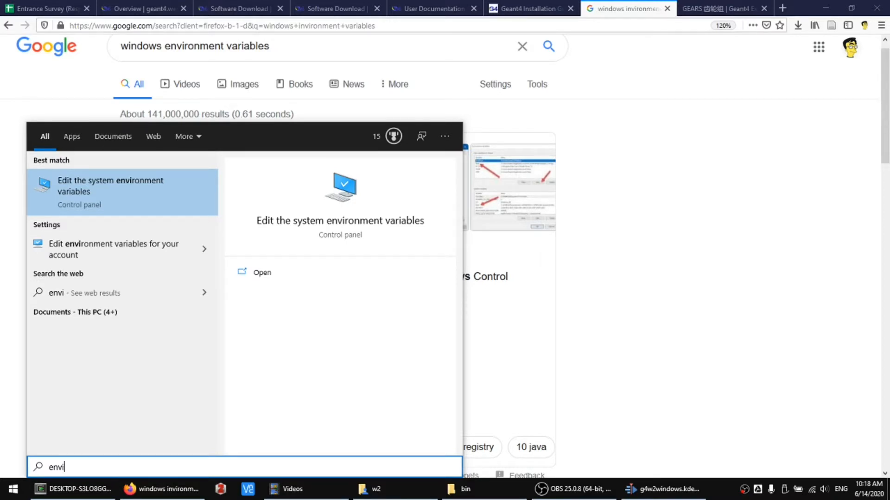
left_click(110, 185)
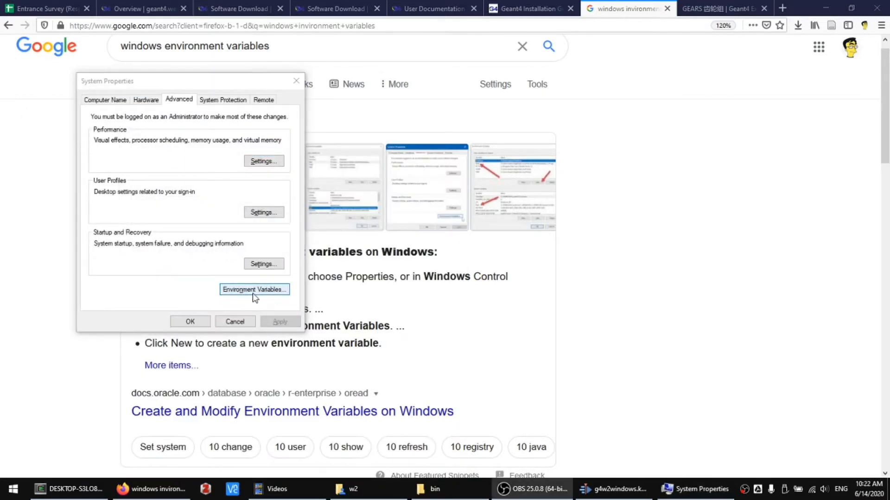
Check that the system Path already lists C:\Program Files\Geant4 10.6\bin
left_click(254, 289)
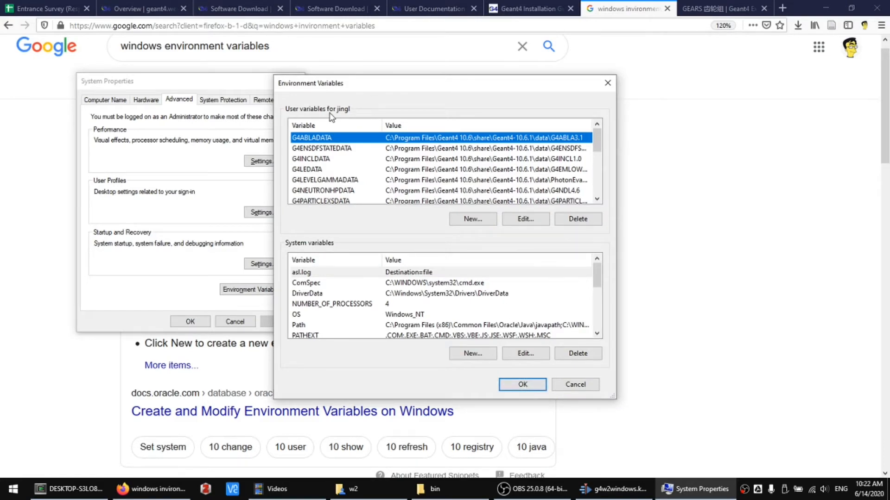
mouse_move(284, 246)
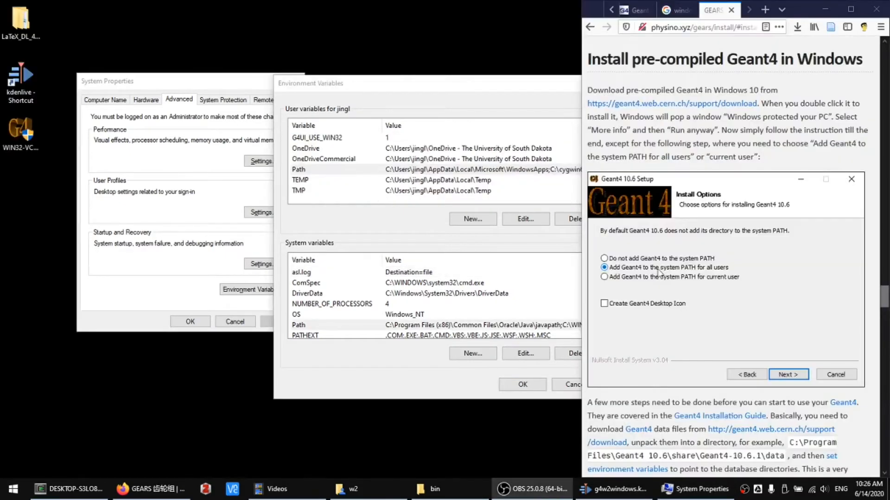
mouse_move(669, 252)
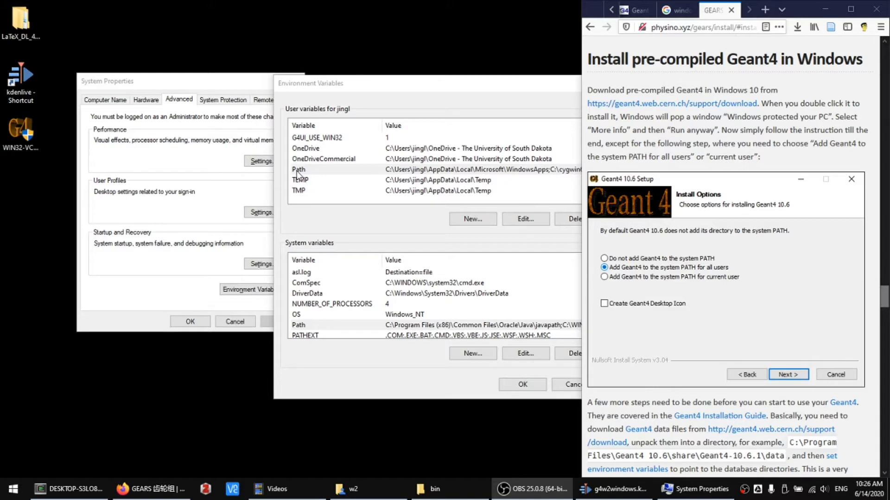
mouse_move(795, 289)
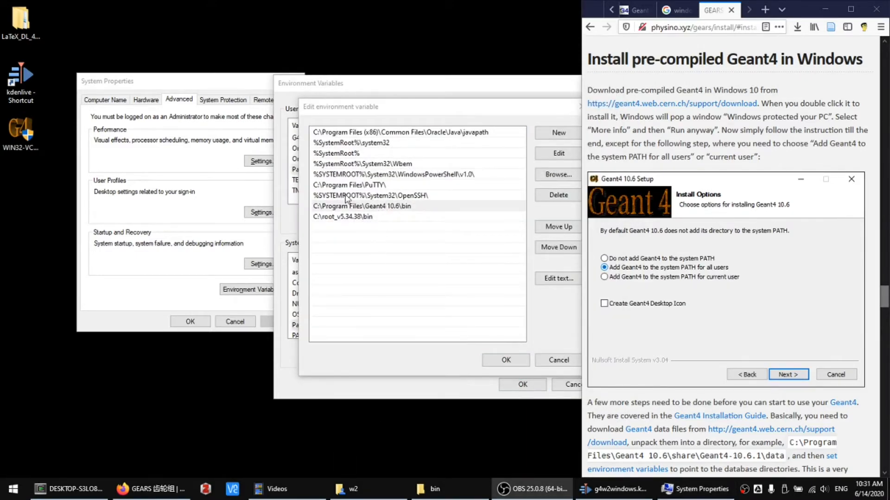
mouse_move(397, 217)
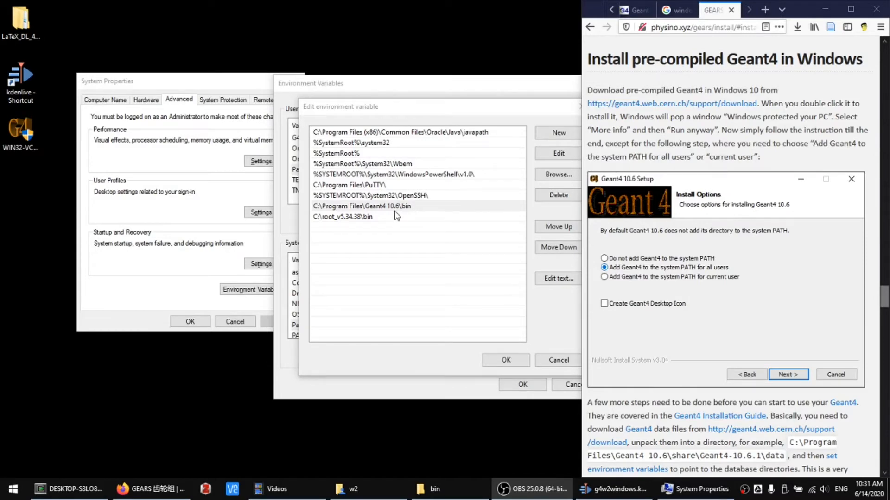
mouse_move(713, 230)
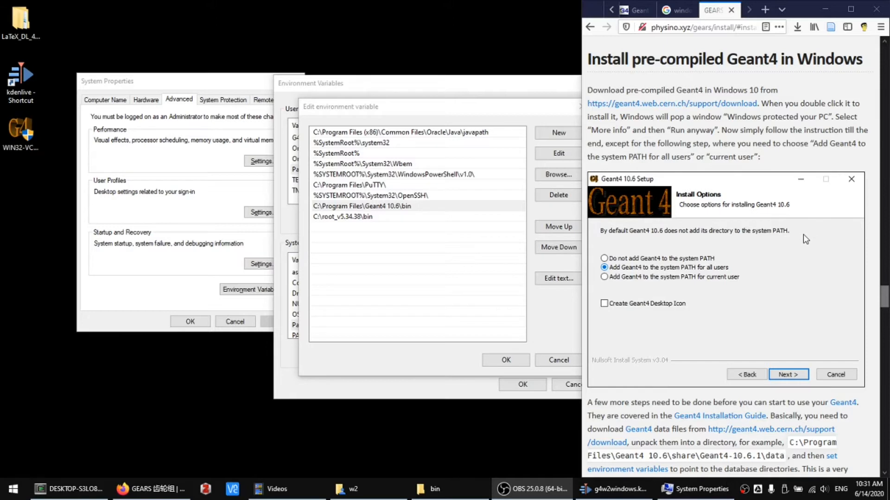
mouse_move(525, 120)
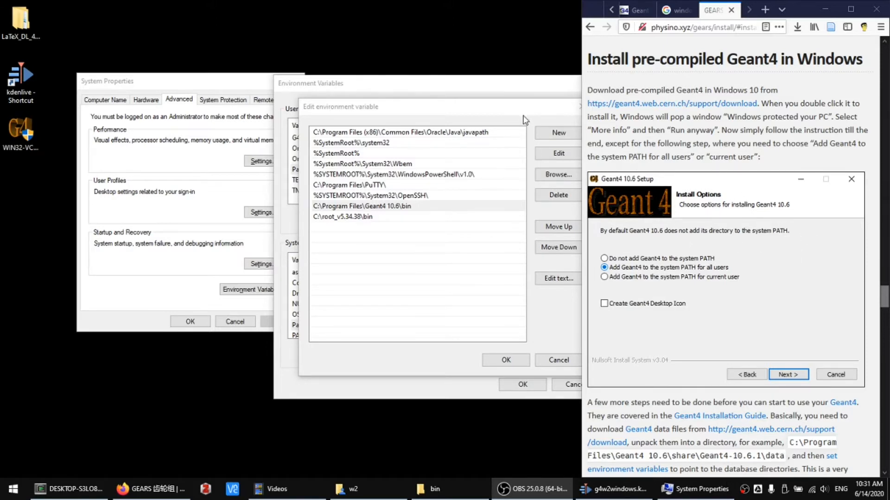
left_click(558, 133)
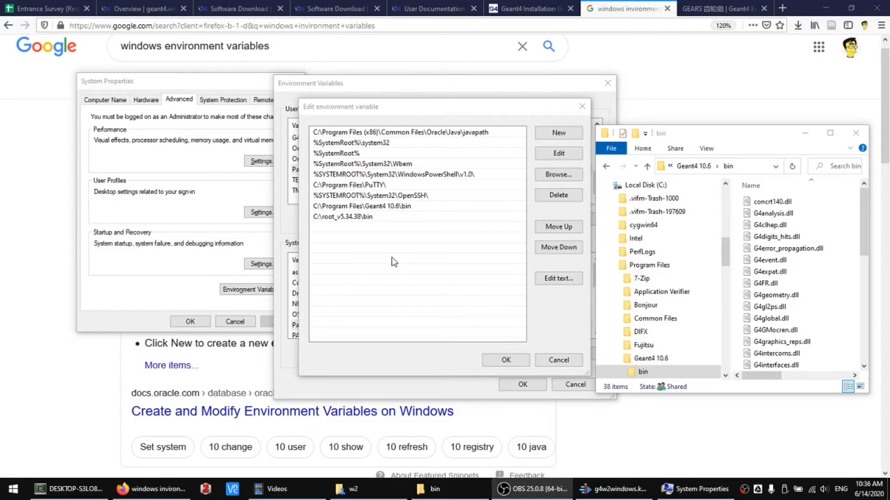
mouse_move(406, 217)
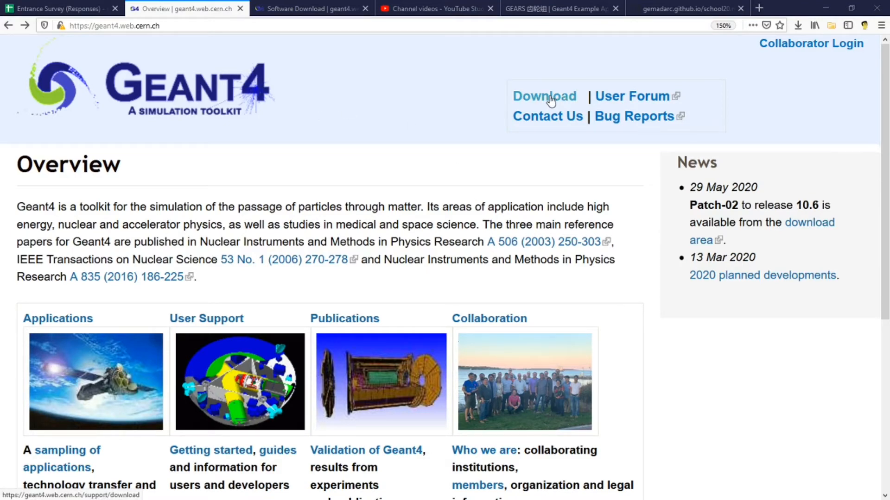
From the Geant4 download page's Data files list, start downloading G4RadioactiveDecay5.4.tar.gz
left_click(545, 97)
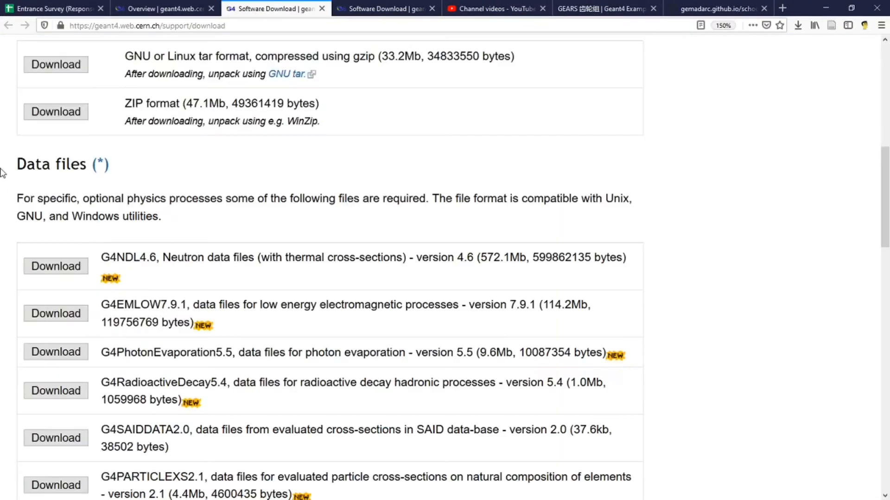
mouse_move(131, 180)
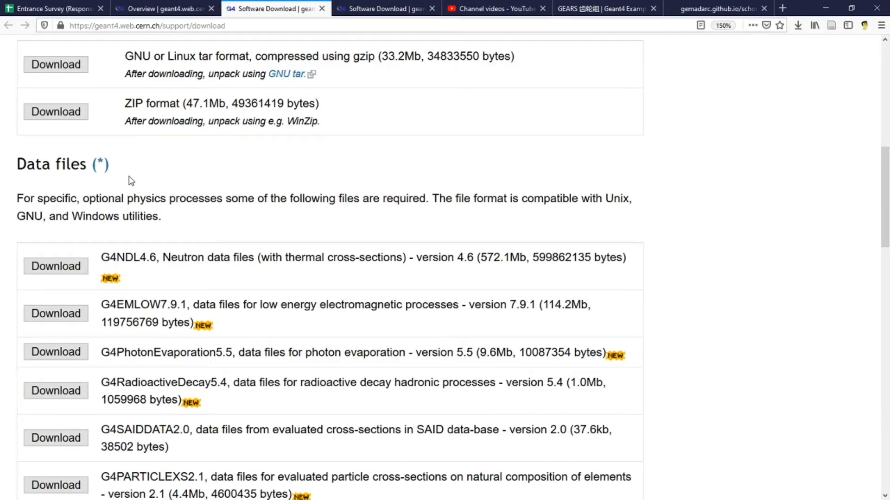
scroll("down", 3)
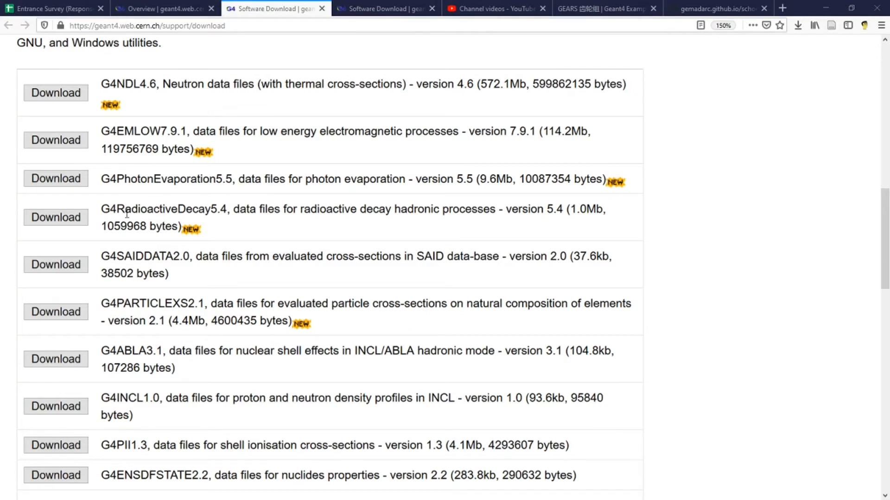
mouse_move(198, 210)
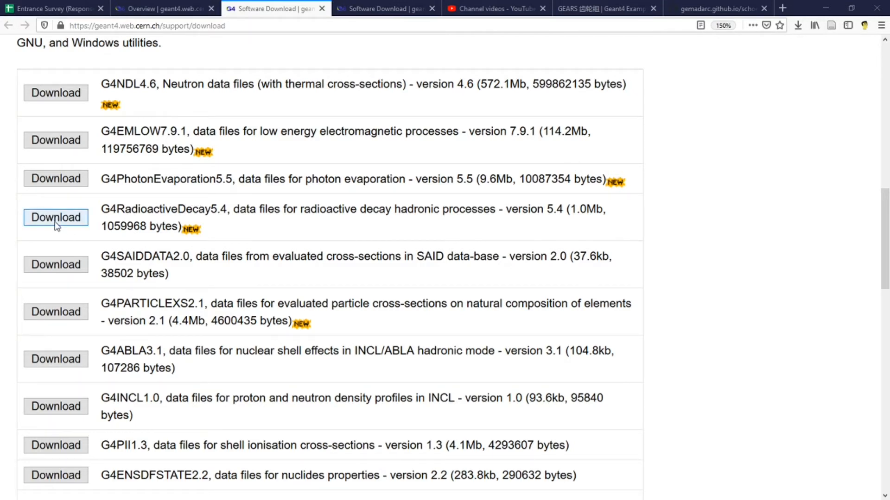
left_click(56, 216)
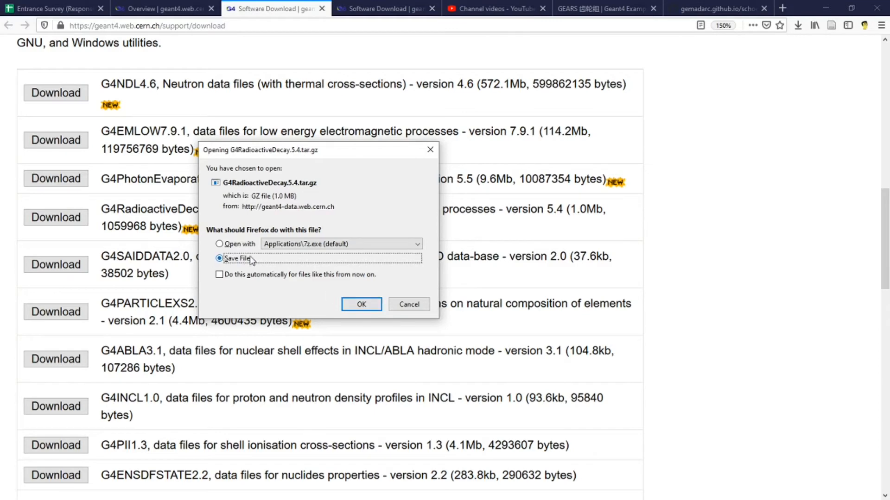
Save G4RadioactiveDecay5.4.tar.gz into a new g4data folder created under Downloads
left_click(361, 304)
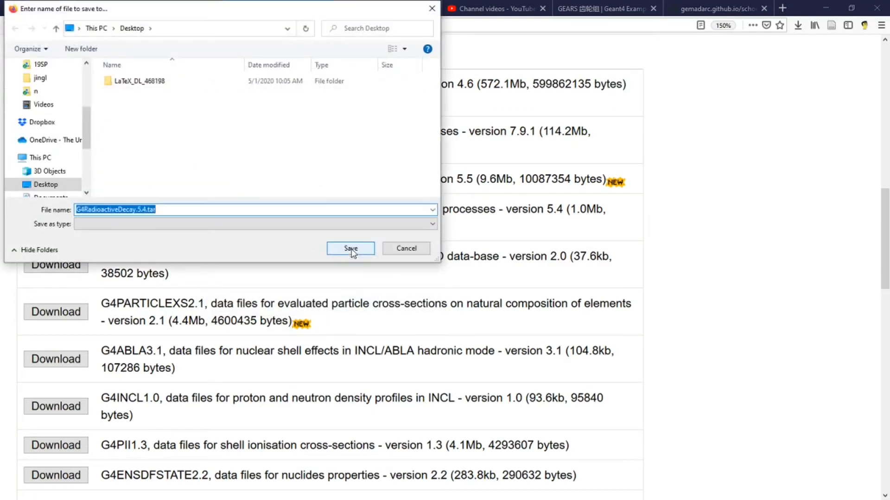
left_click(350, 248)
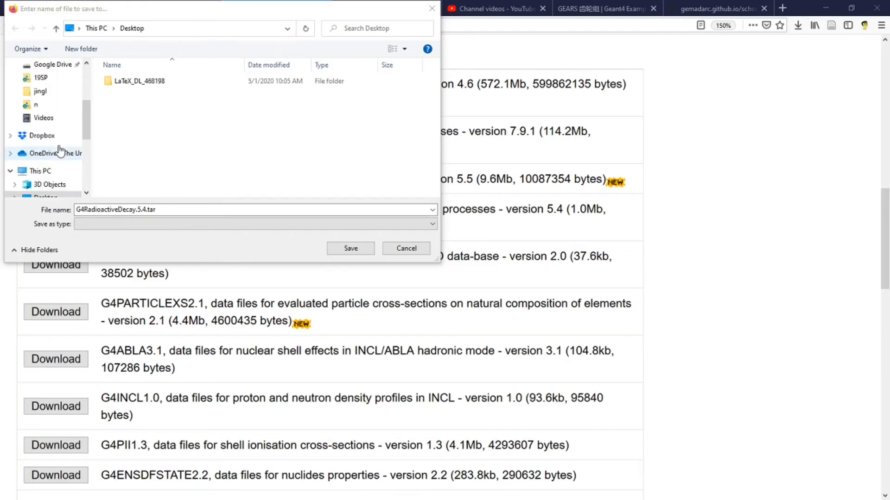
left_click(50, 170)
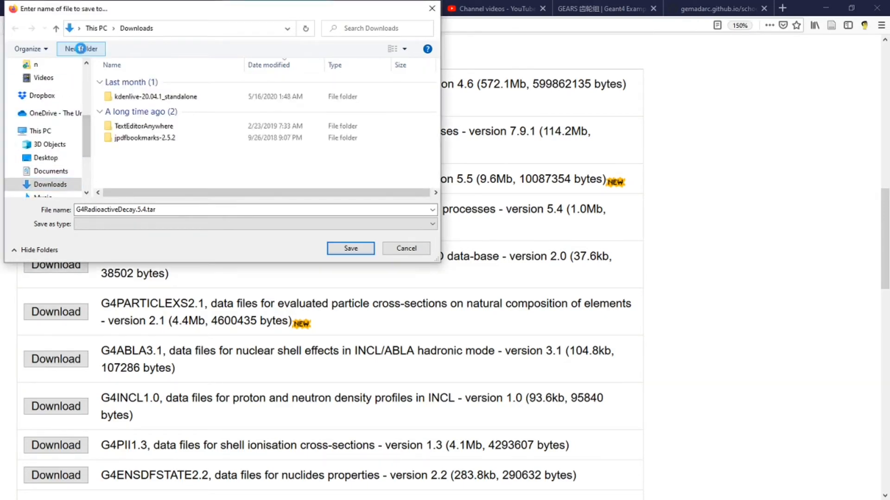
left_click(81, 48)
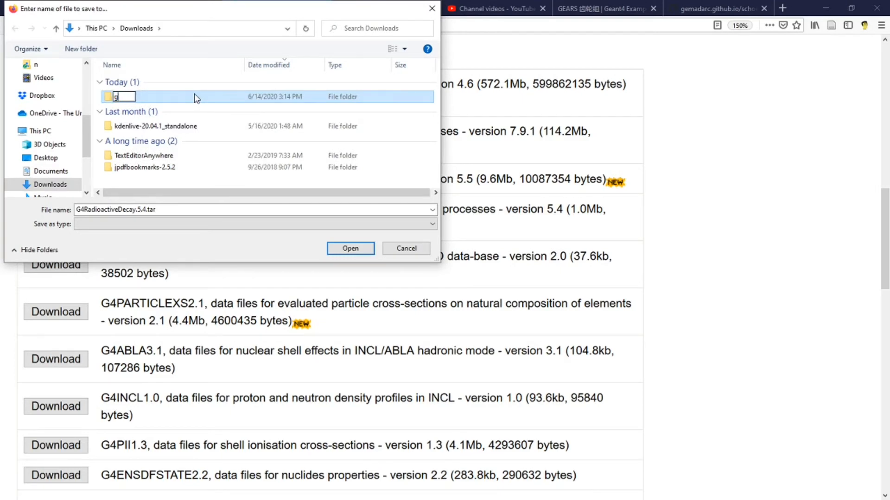
type("4data")
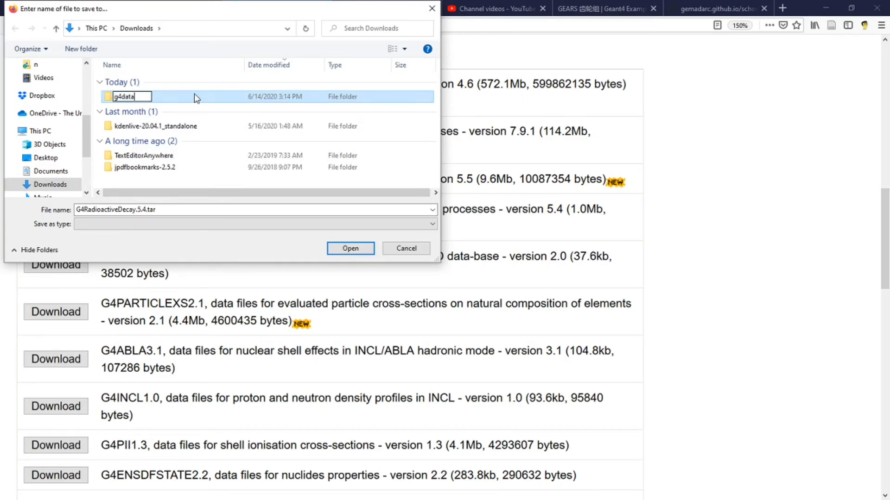
double_click(124, 96)
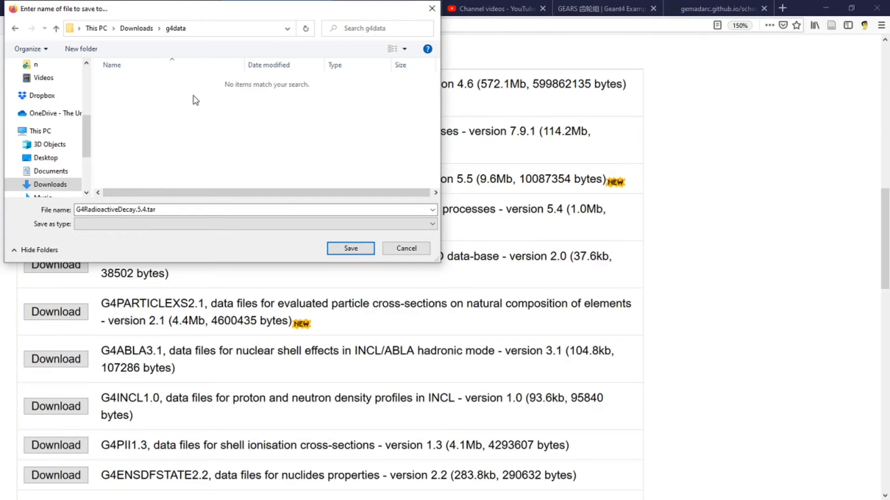
left_click(351, 248)
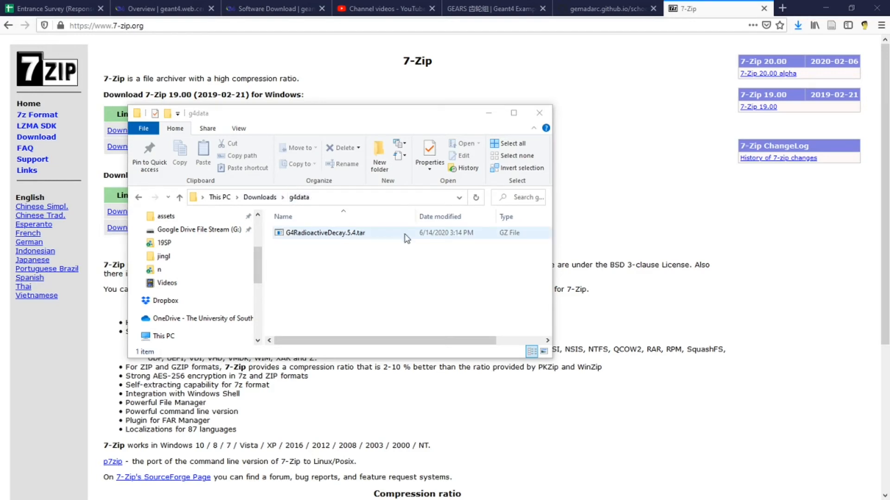
Open G4RadioactiveDecay.5.4.tar from g4data as an archive in 7-Zip
left_click(326, 233)
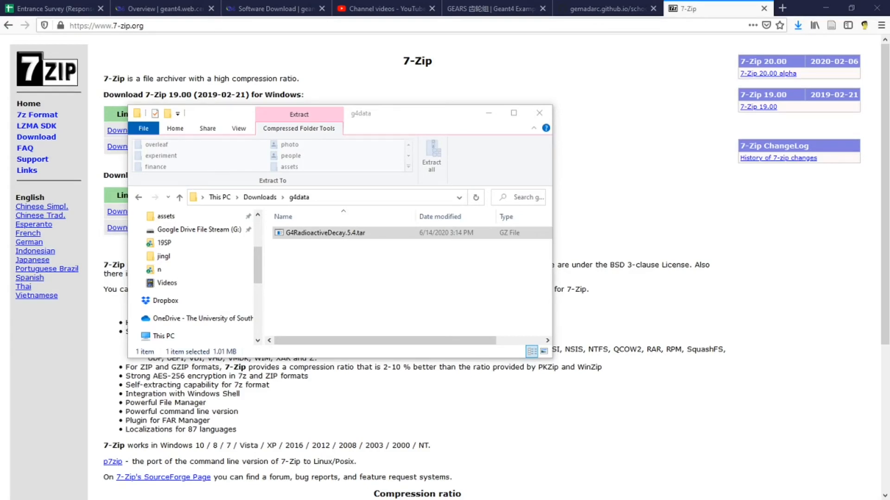
mouse_move(4, 152)
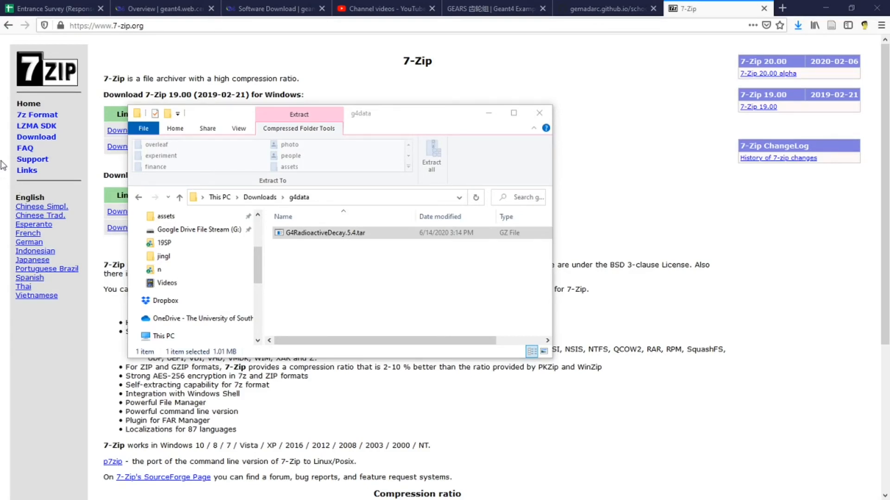
mouse_move(94, 51)
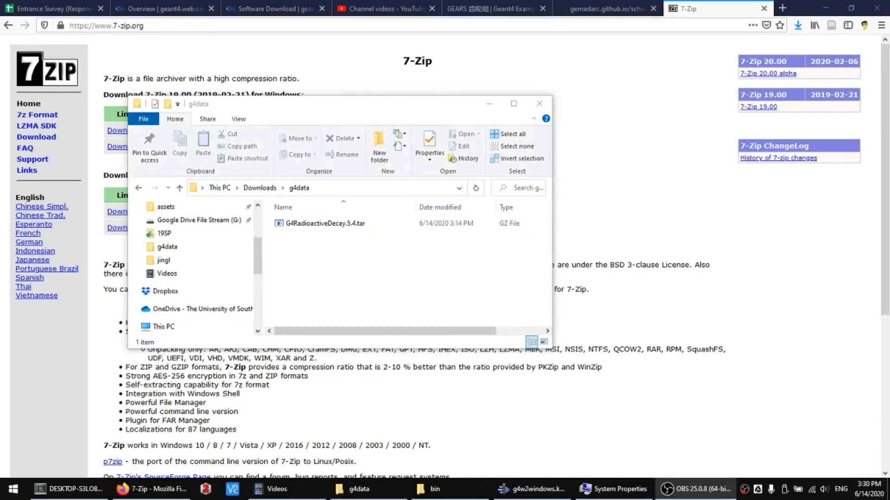
mouse_move(76, 81)
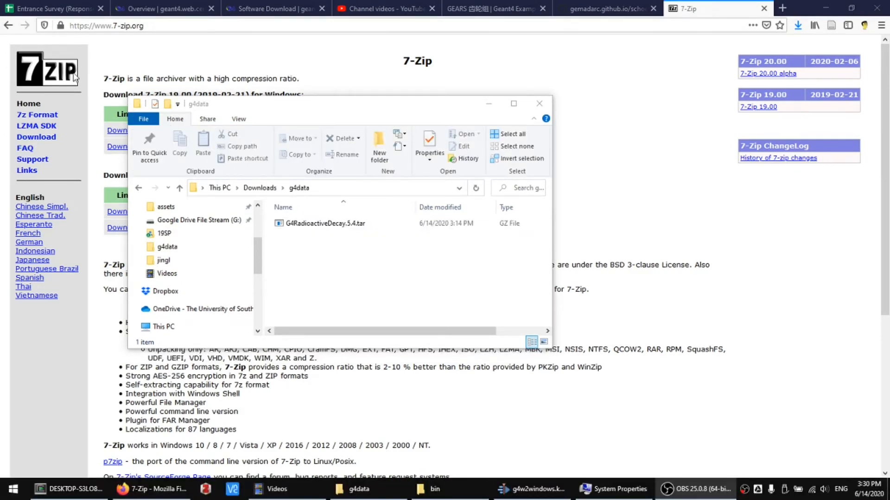
left_click(345, 224)
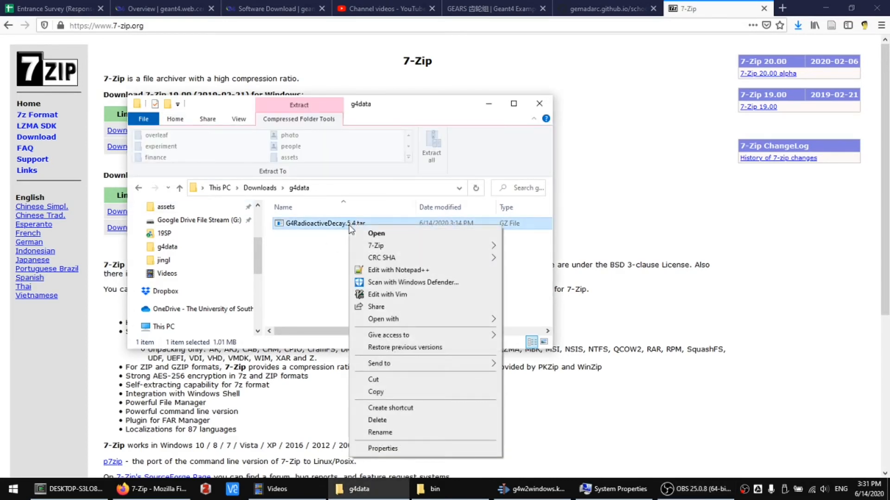
mouse_move(376, 246)
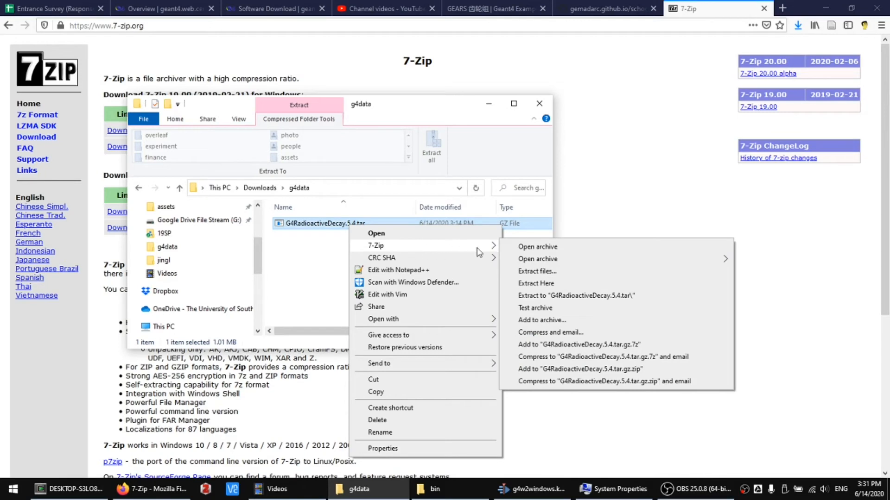
left_click(538, 247)
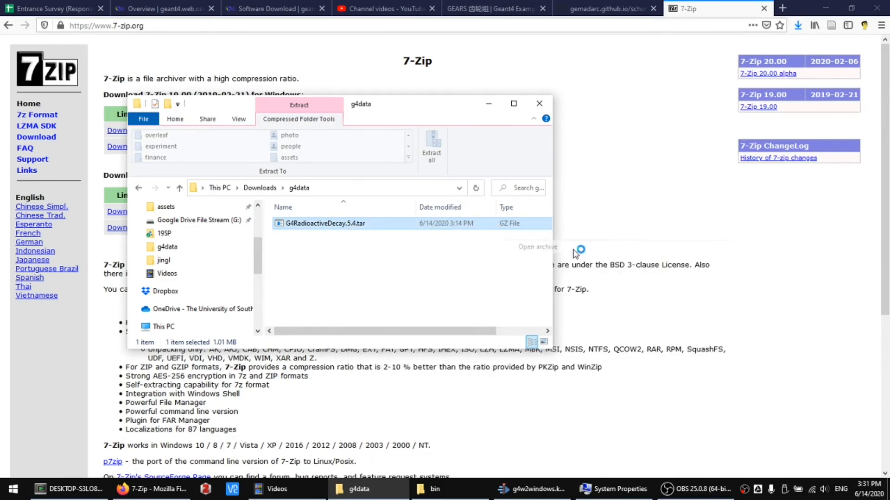
Extract RadioactiveDecay5.4 from the inner .tar into g4data, continuing in the background
double_click(325, 223)
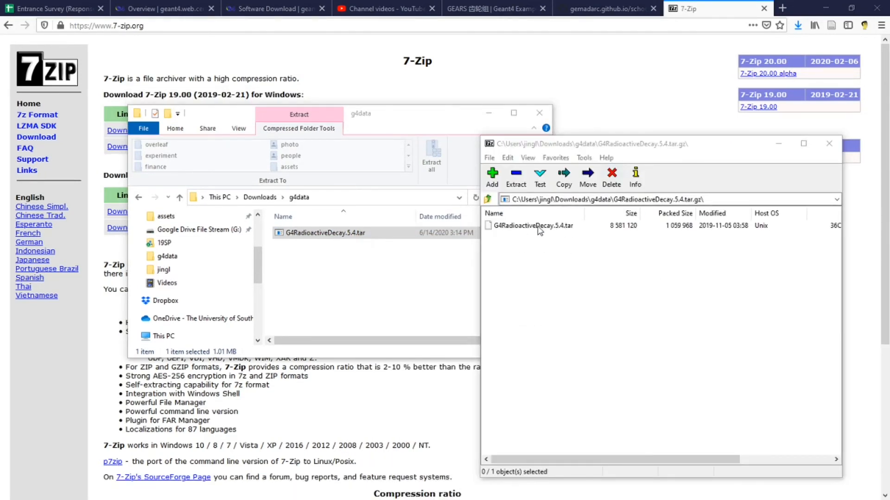
double_click(532, 225)
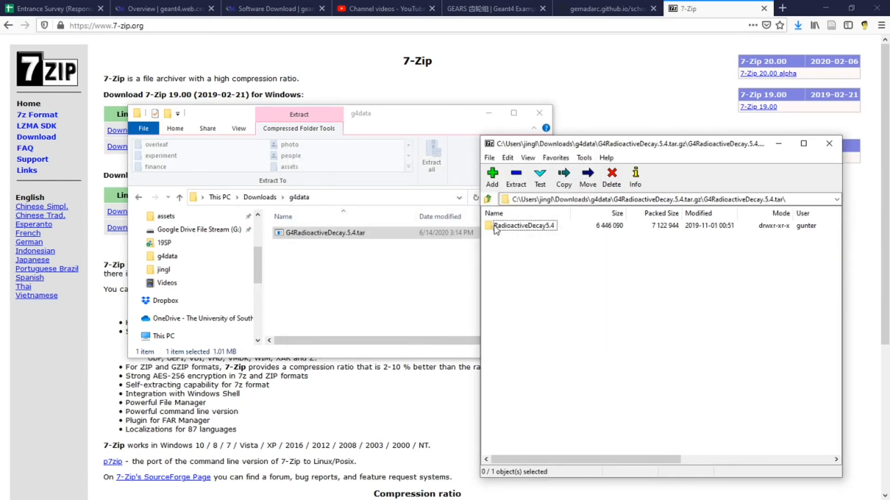
mouse_move(540, 230)
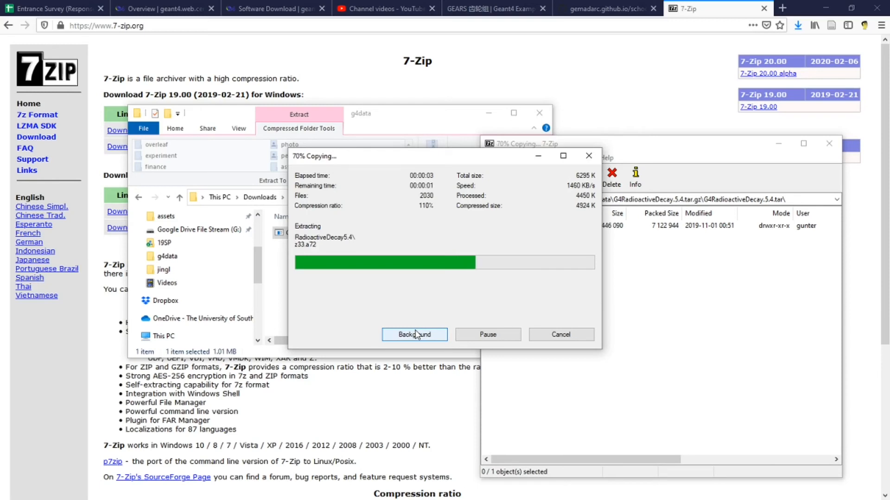
left_click(415, 334)
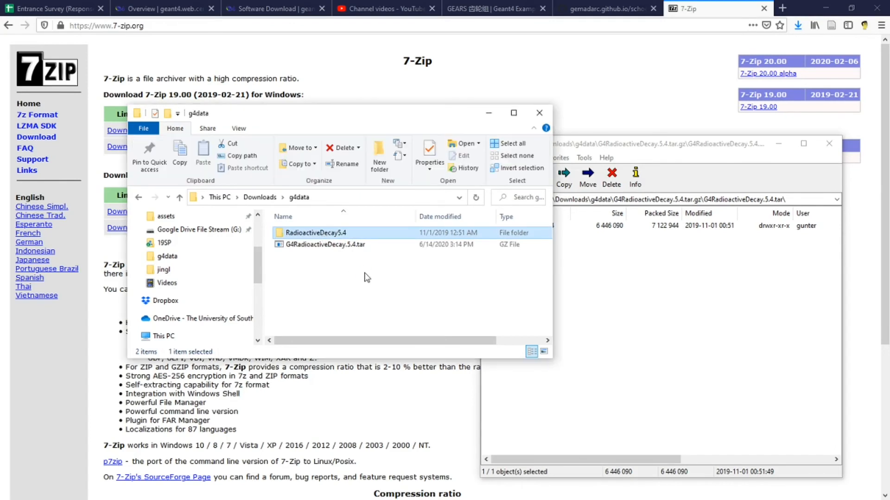
mouse_move(684, 187)
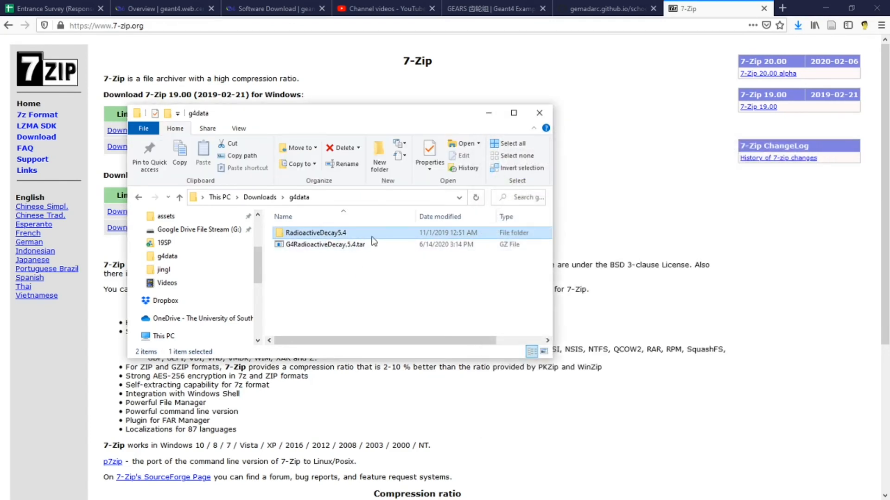
Delete the downloaded archive from the g4data folder
right_click(328, 244)
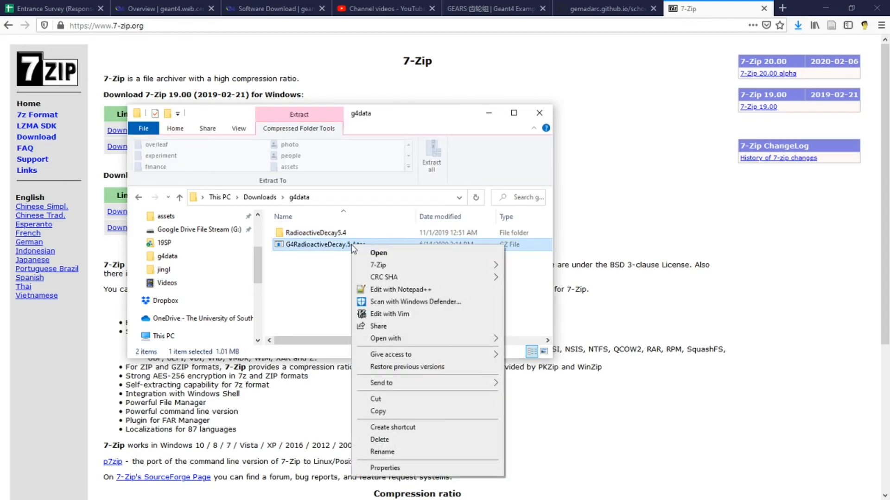
left_click(380, 439)
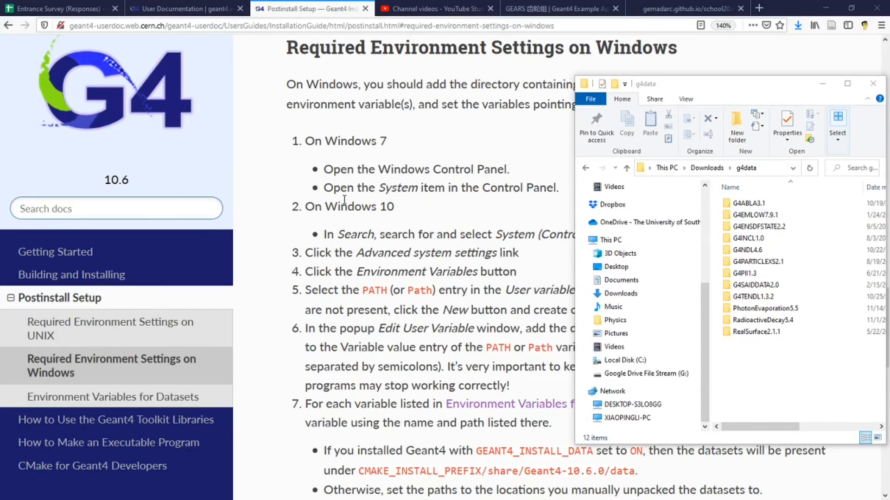
mouse_move(281, 56)
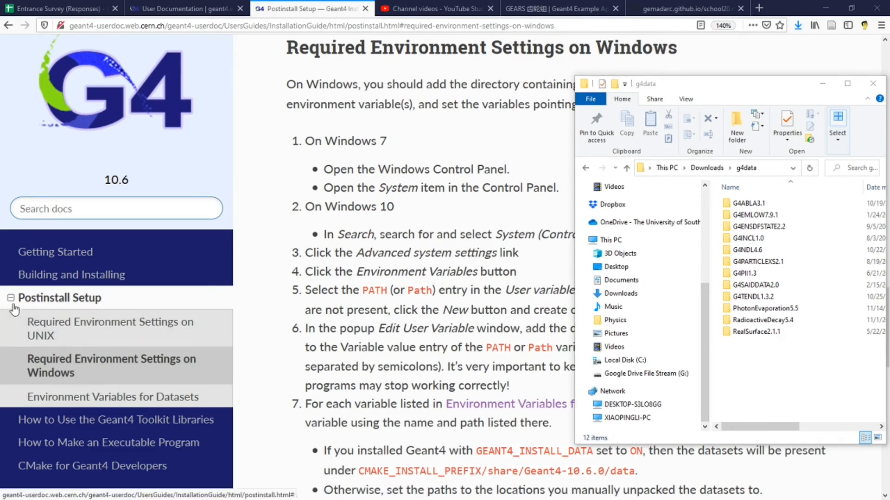
mouse_move(97, 306)
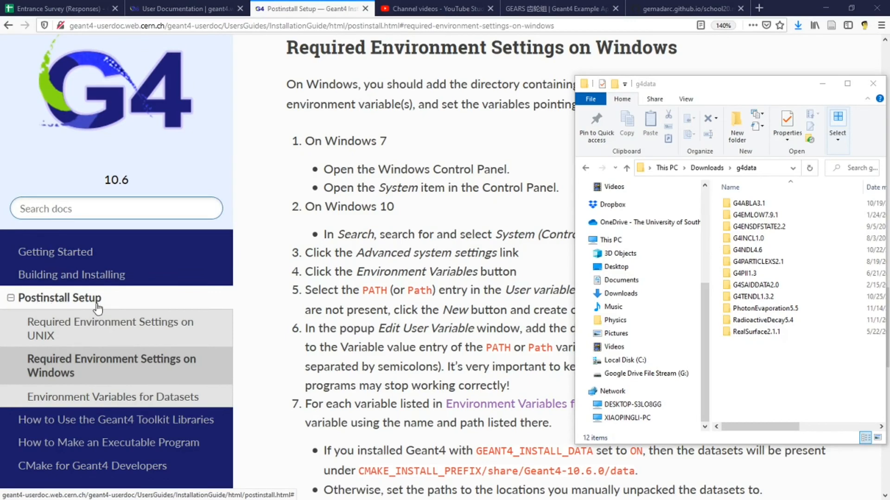
mouse_move(203, 119)
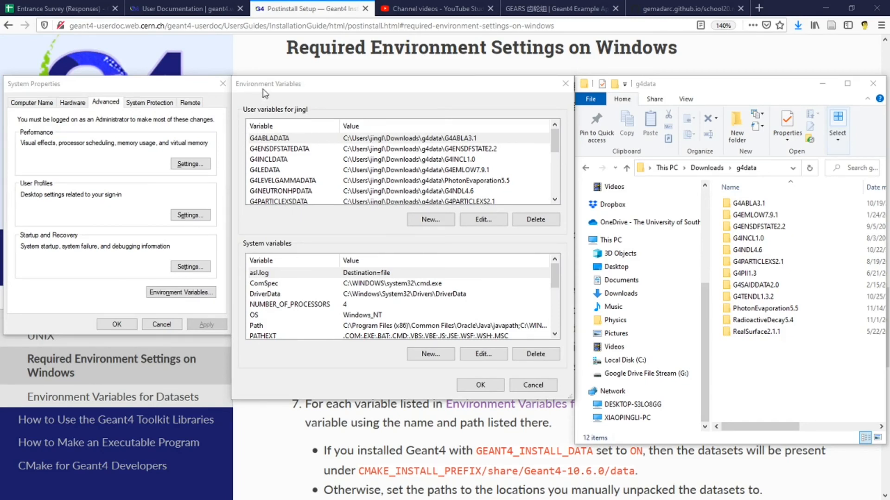
Show the guide's Required Environment Settings on Windows page in Firefox
left_click(269, 159)
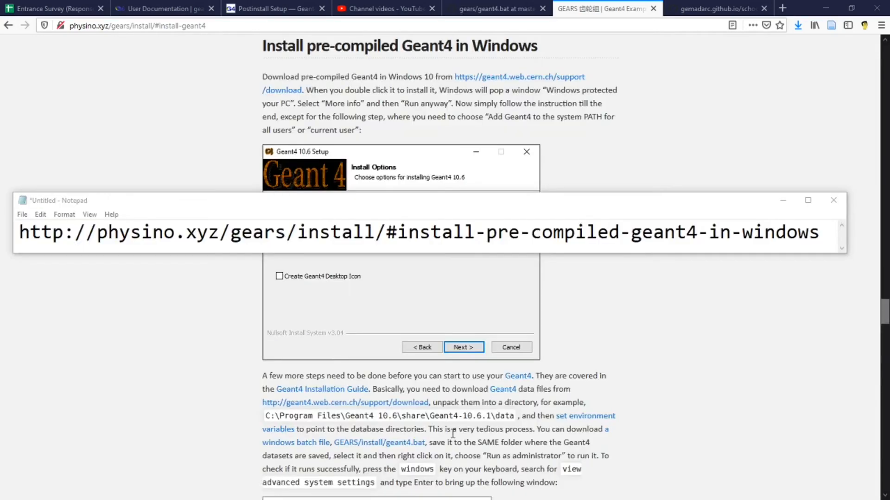
mouse_move(203, 172)
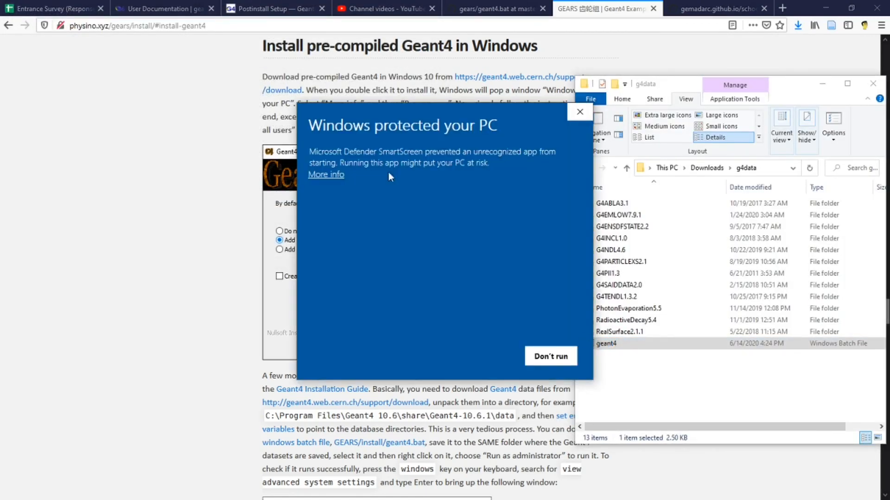
mouse_move(319, 182)
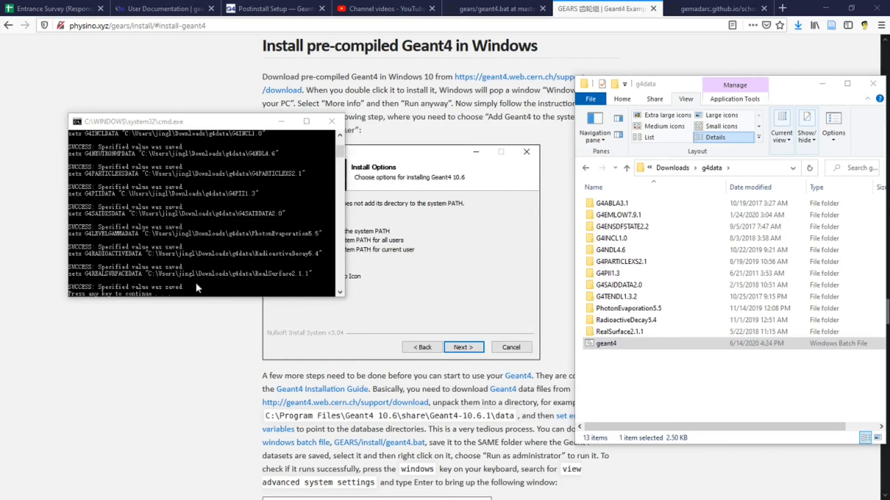
mouse_move(145, 225)
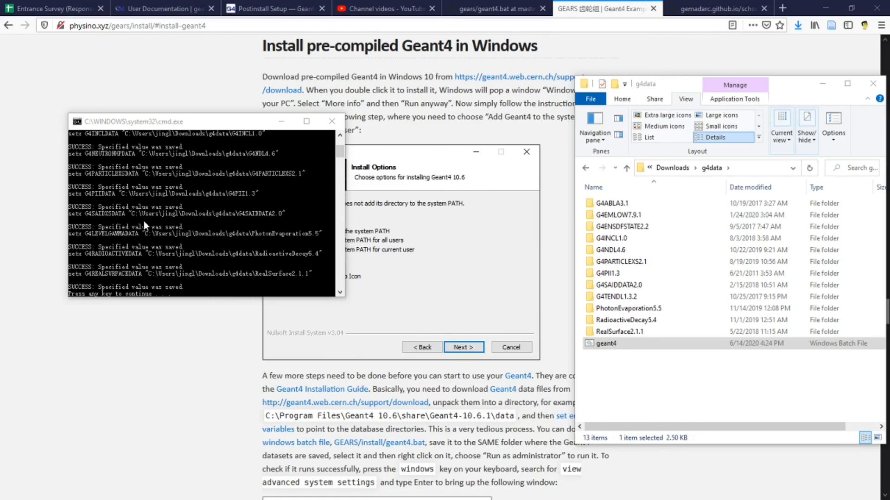
mouse_move(260, 238)
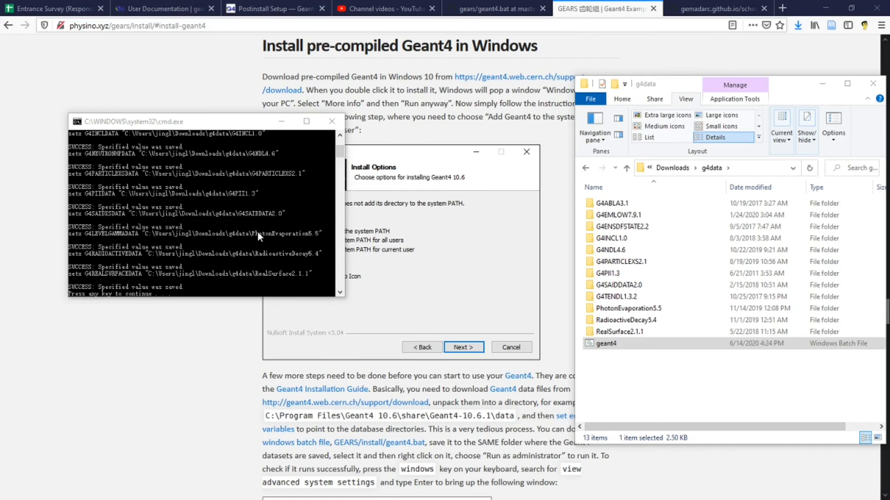